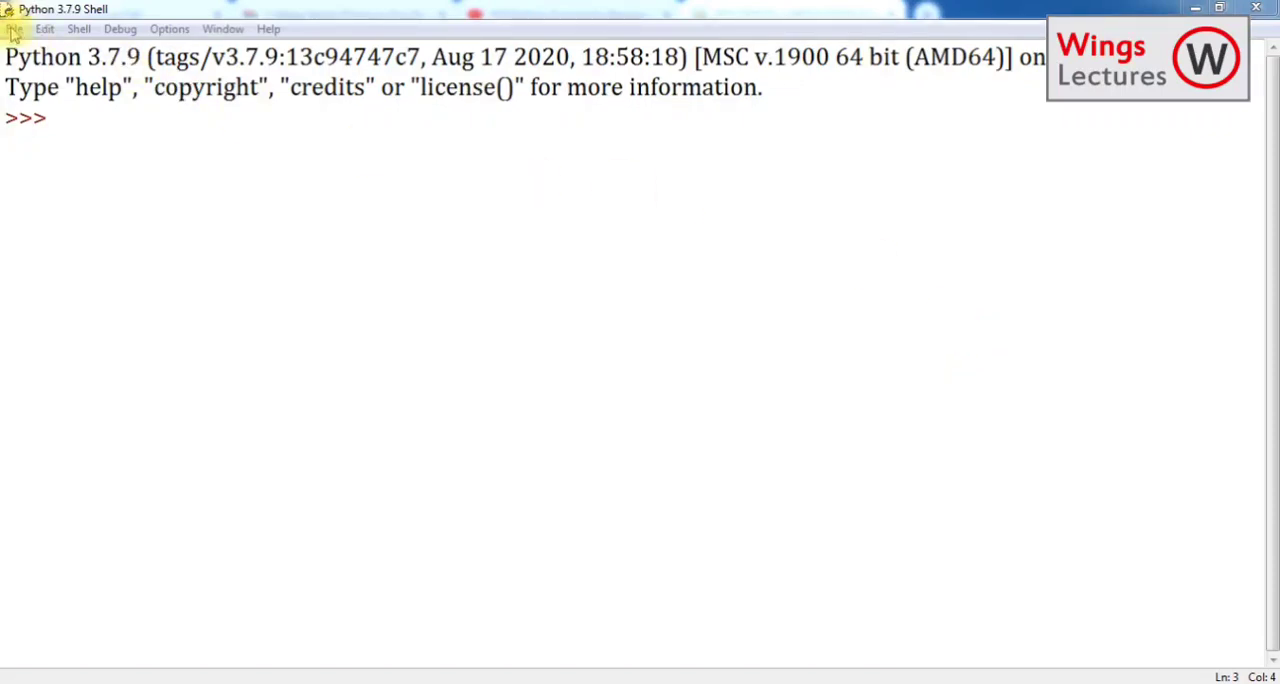
# Step: Create a new blank script window from the shell's File menu
pyautogui.click(14, 28)
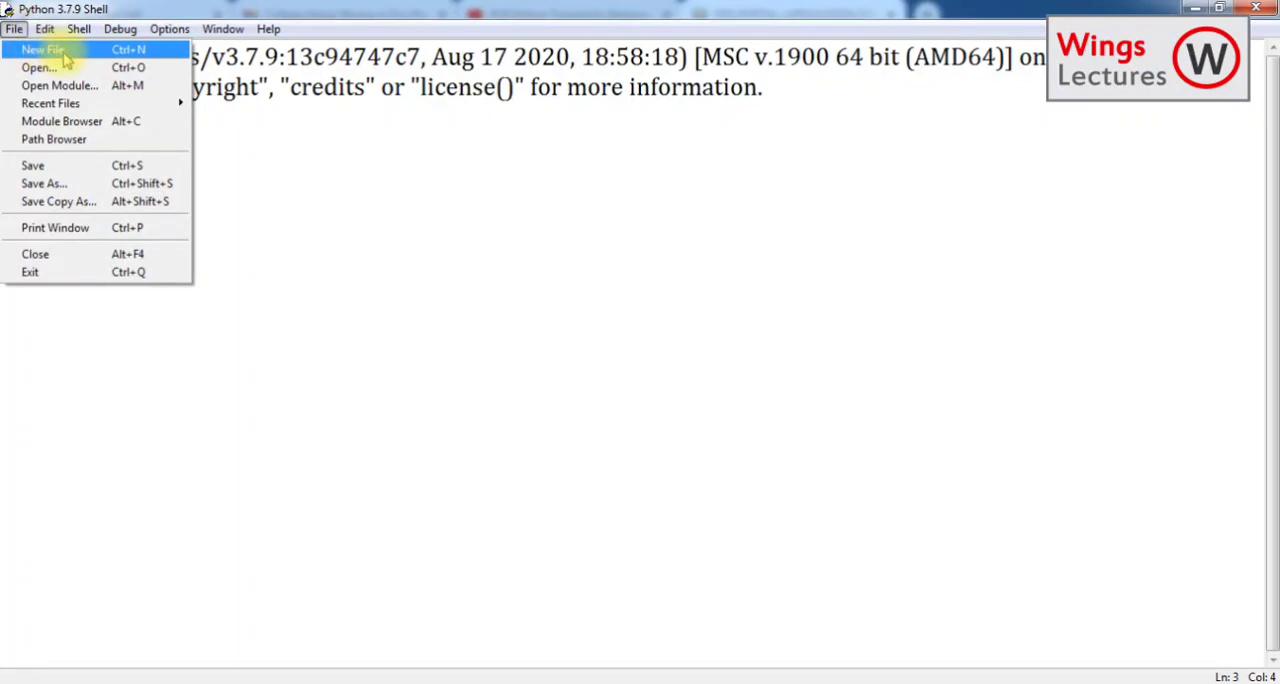
pyautogui.click(42, 48)
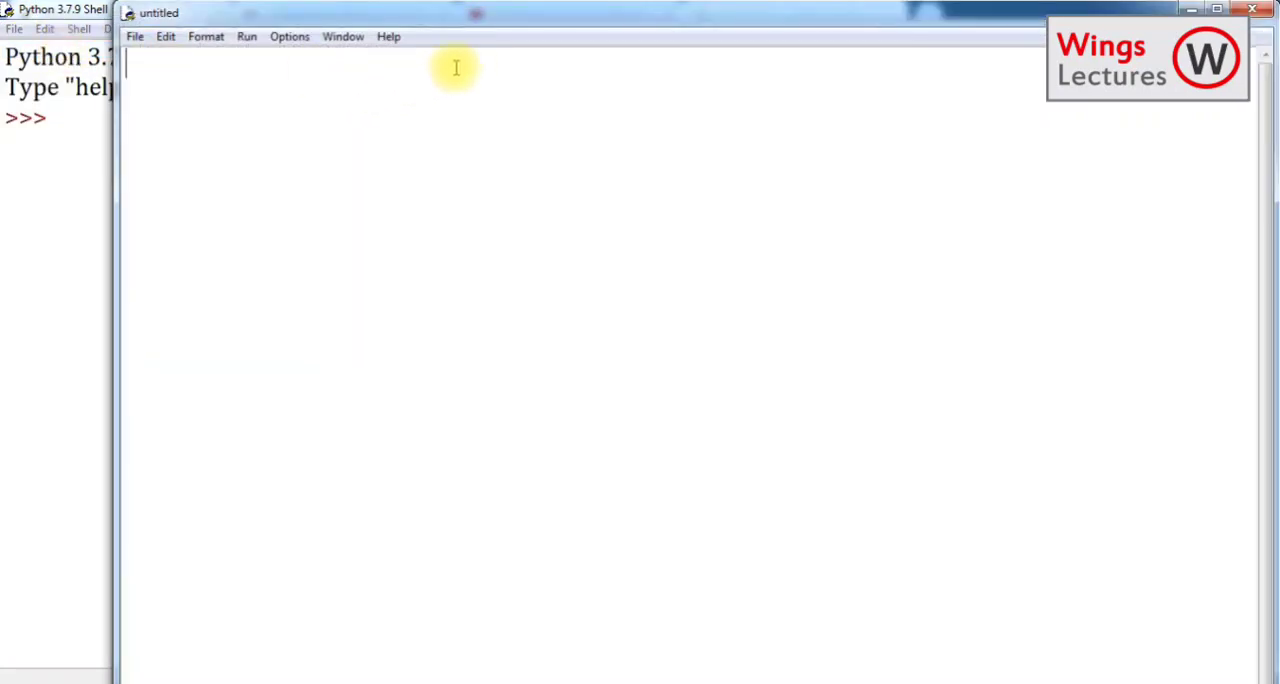
pyautogui.moveTo(630, 24)
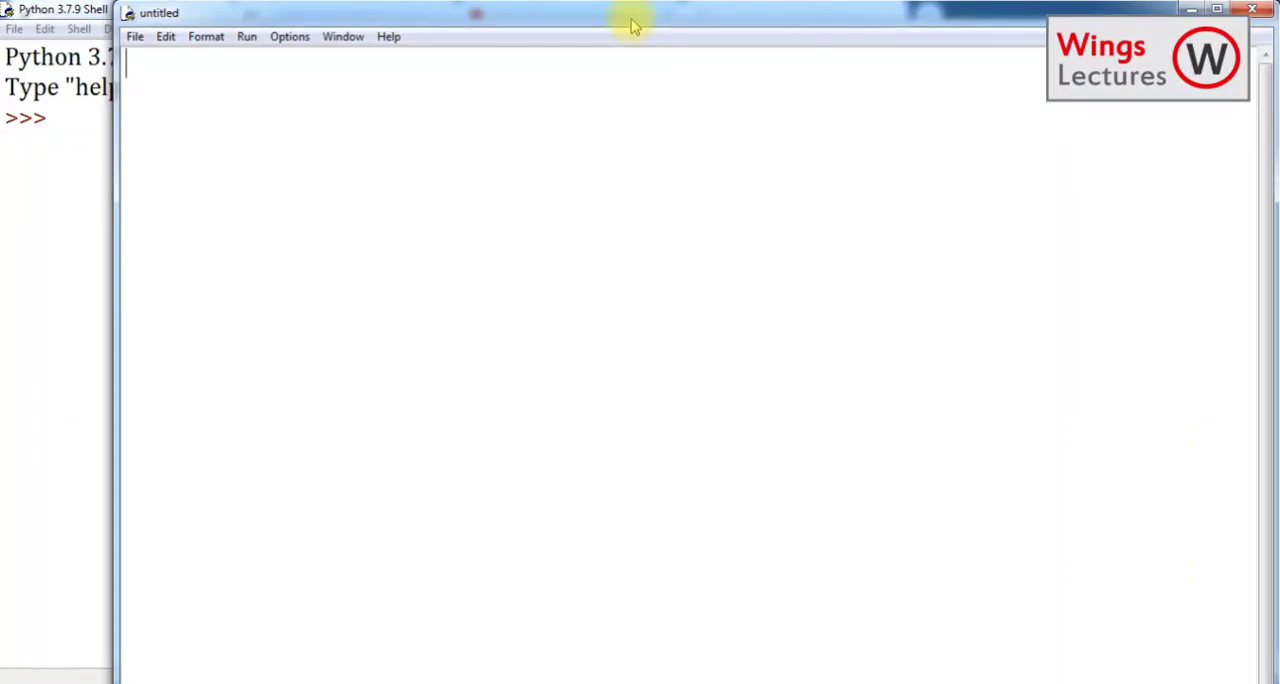
# Step: Write the lines x=5, y=3 and z=x+y in the new script
pyautogui.write('x=')
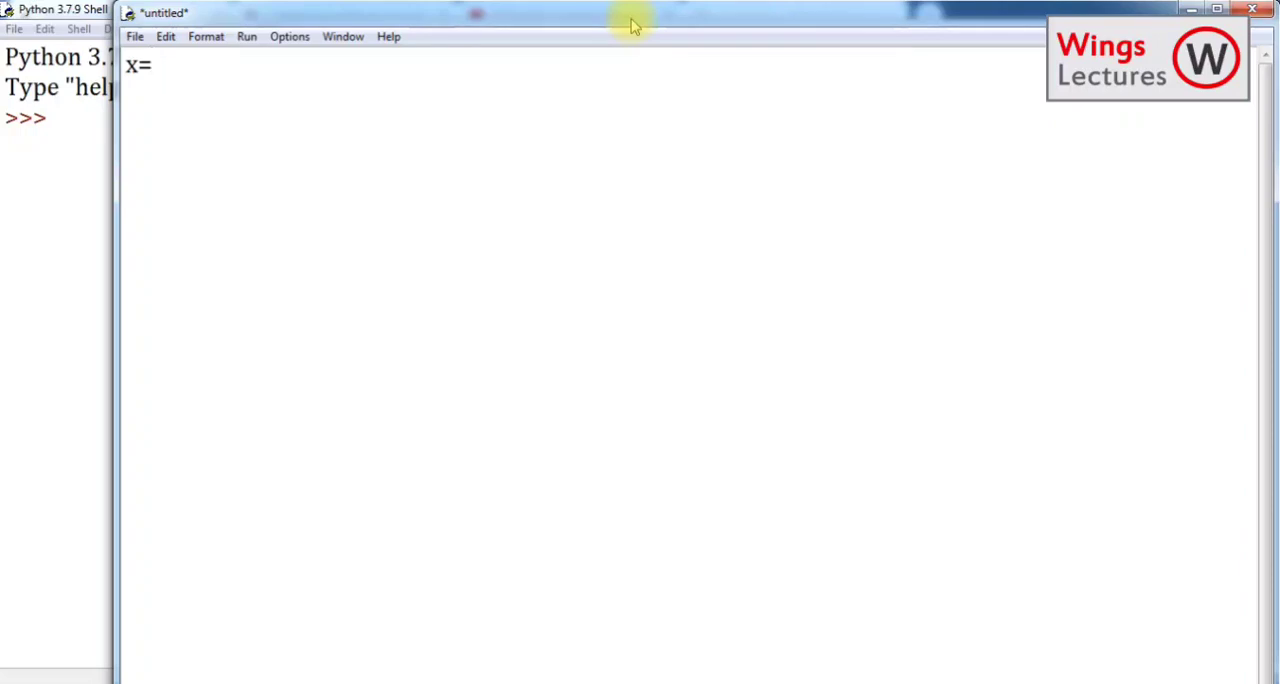
pyautogui.write('5')
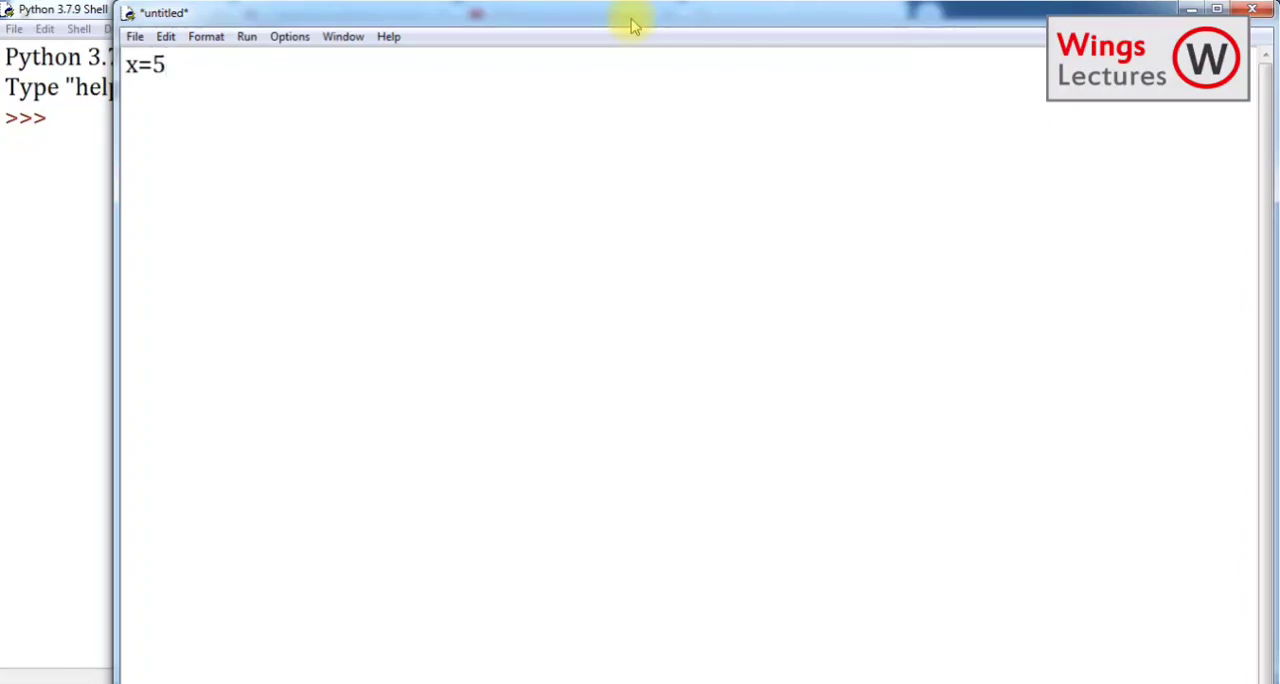
pyautogui.write('y')
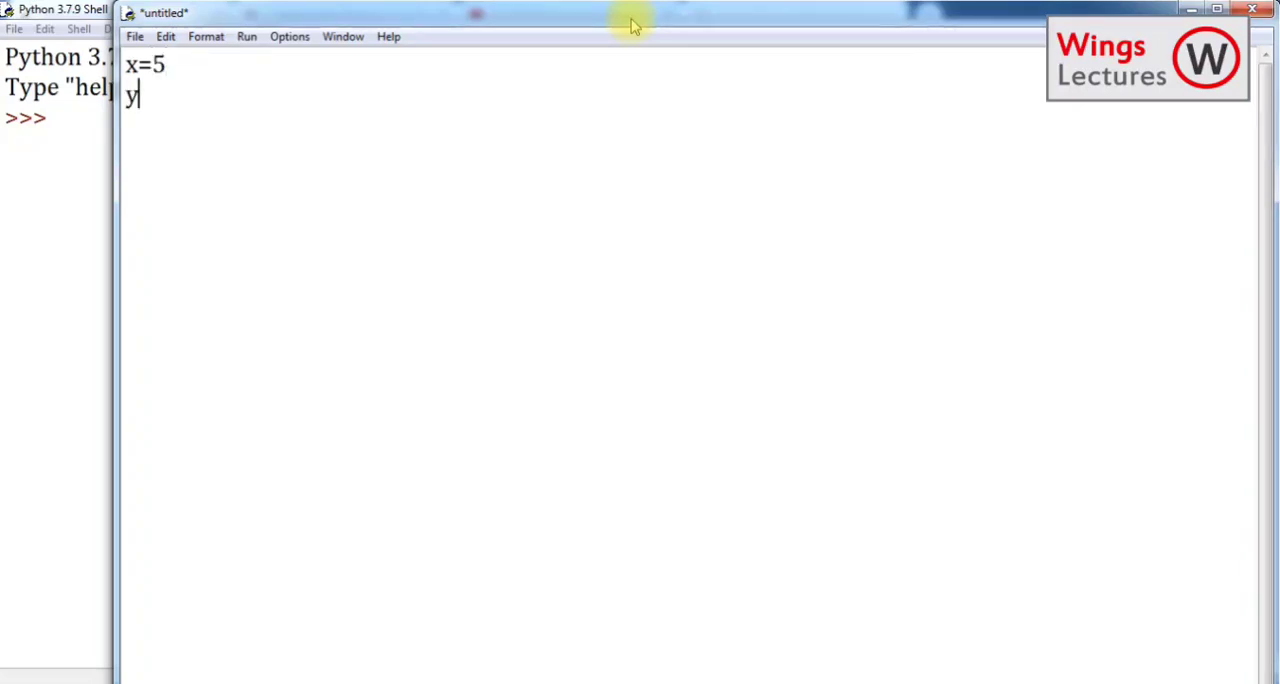
pyautogui.write('=3')
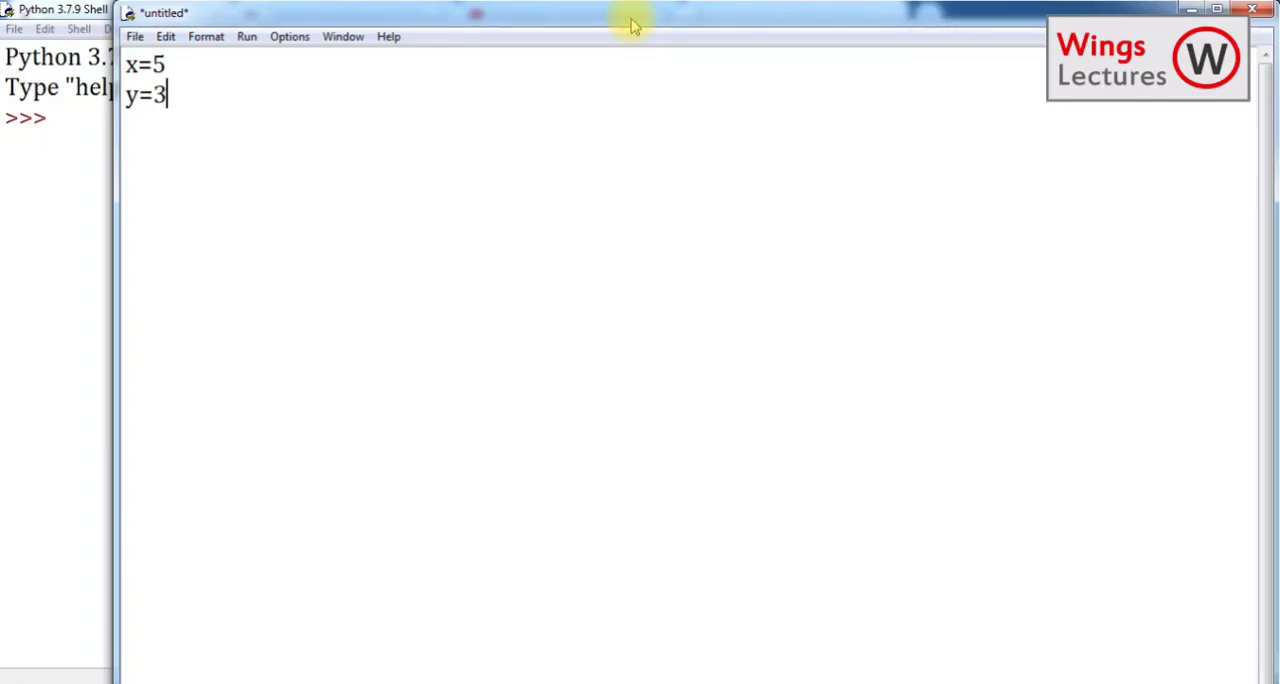
pyautogui.write('z')
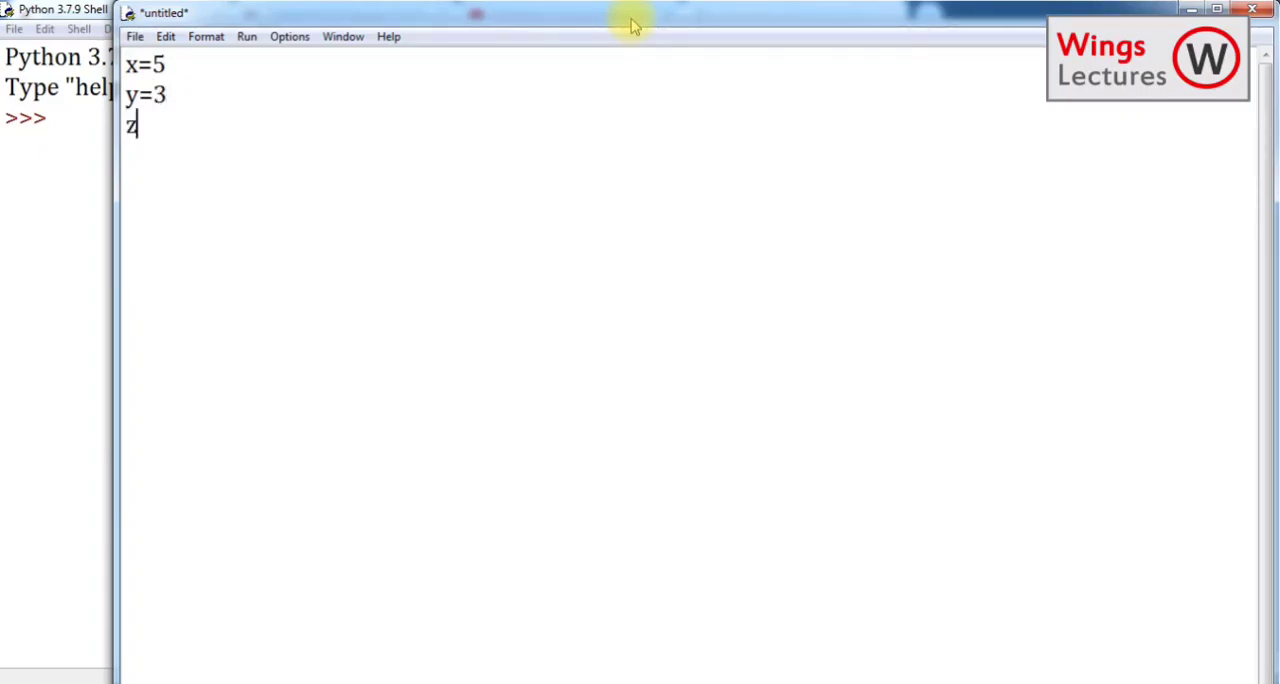
pyautogui.write('=x')
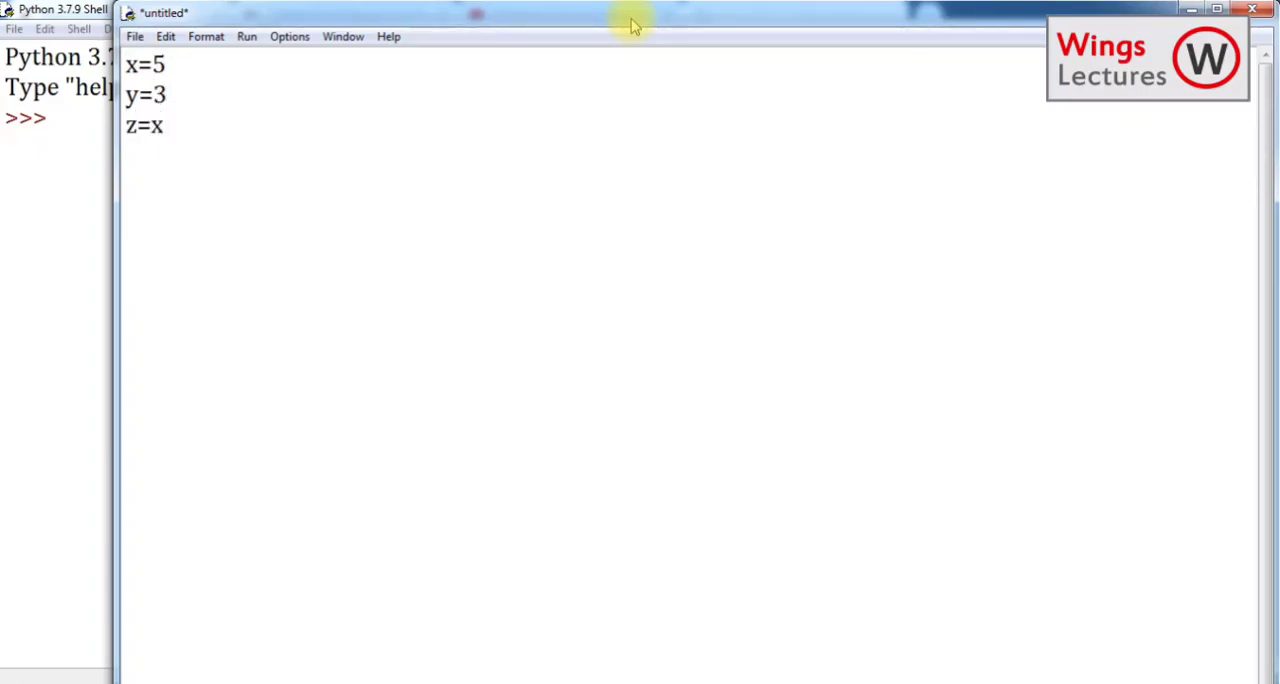
pyautogui.write('+y')
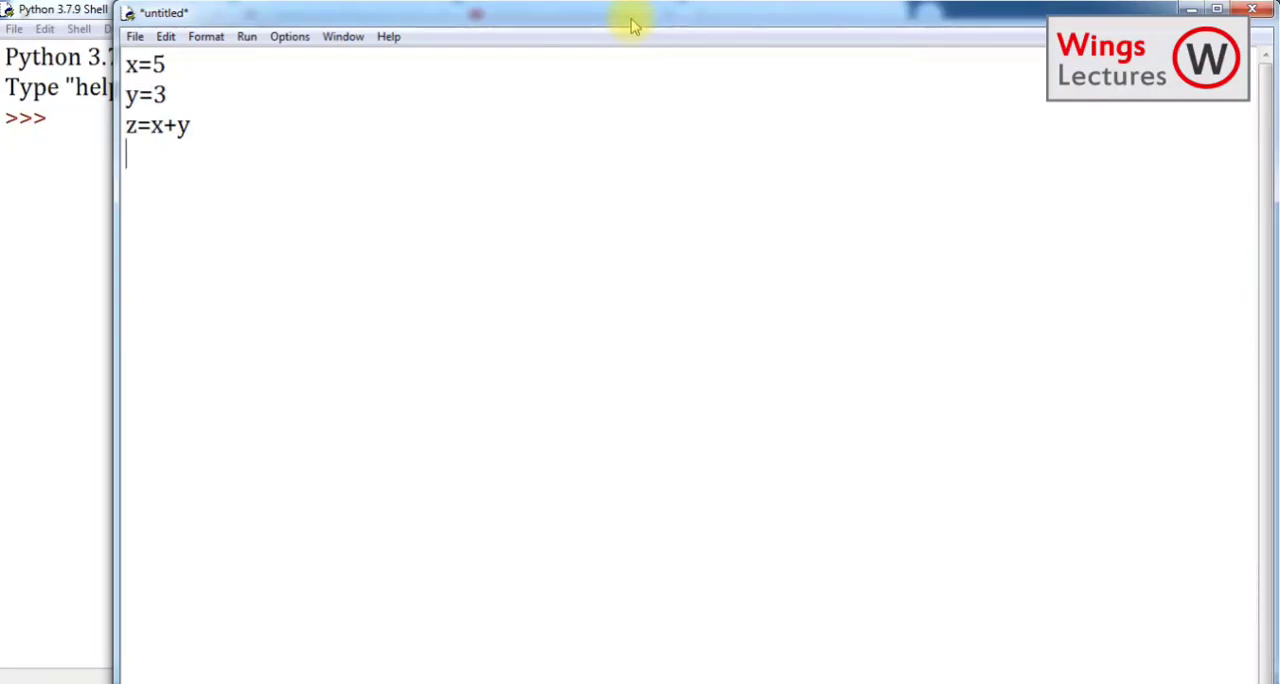
# Step: Add print(z) on the fourth line, removing the stray quotes and line break
pyautogui.write('print')
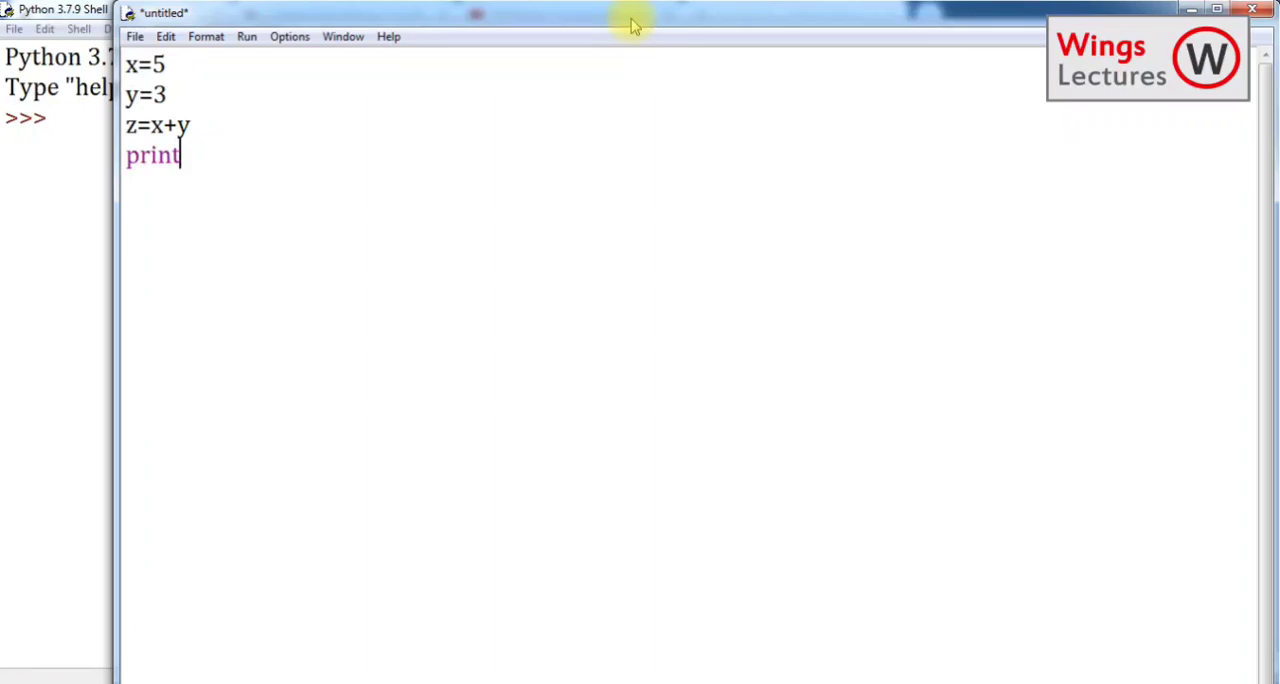
pyautogui.write('()')
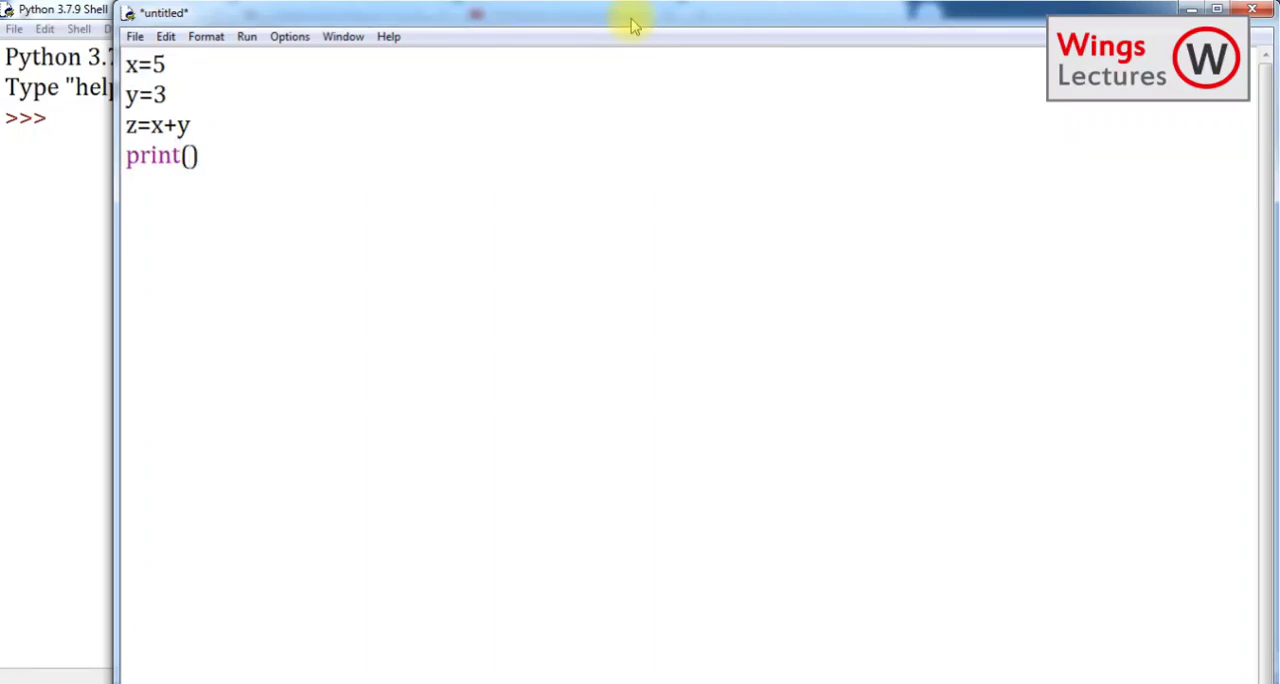
pyautogui.write('""')
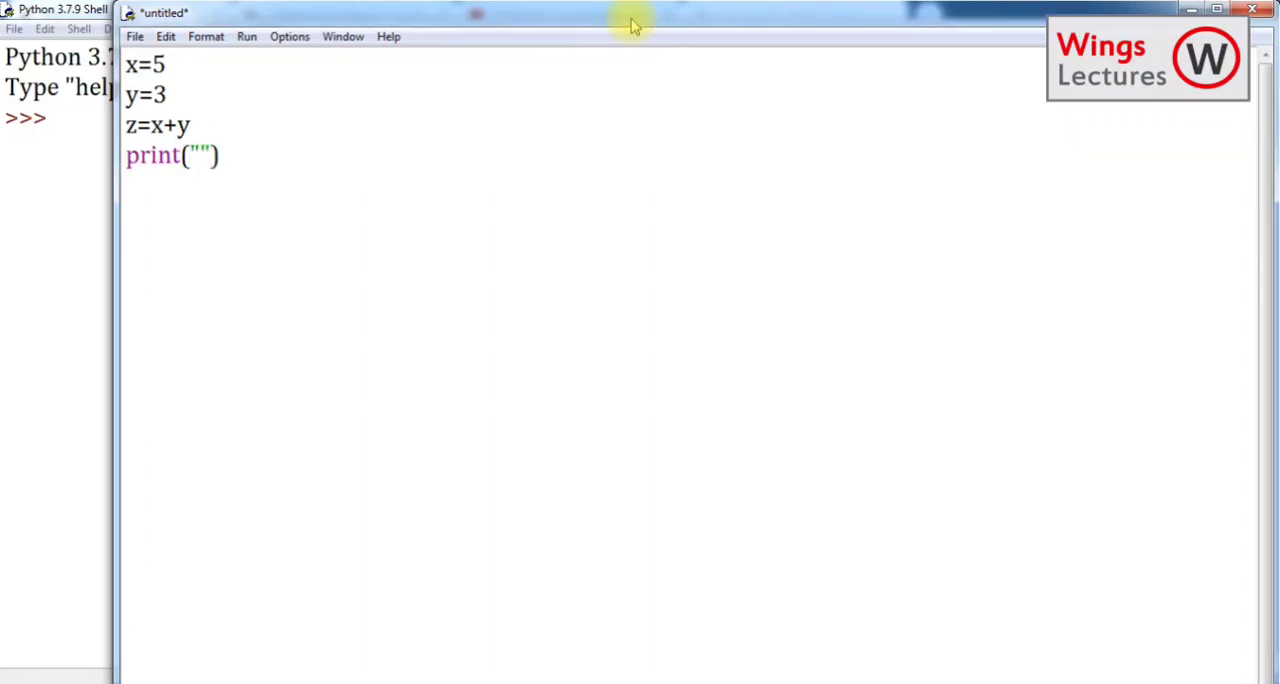
pyautogui.press('Backspace')
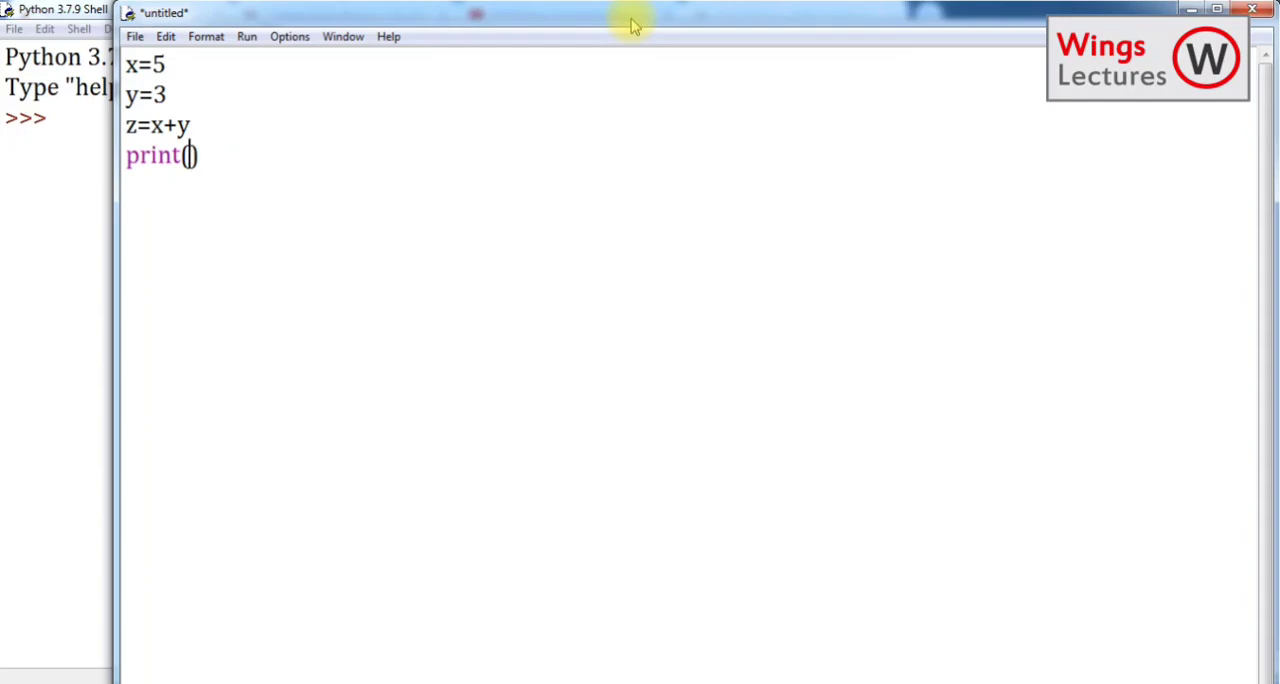
pyautogui.write('z')
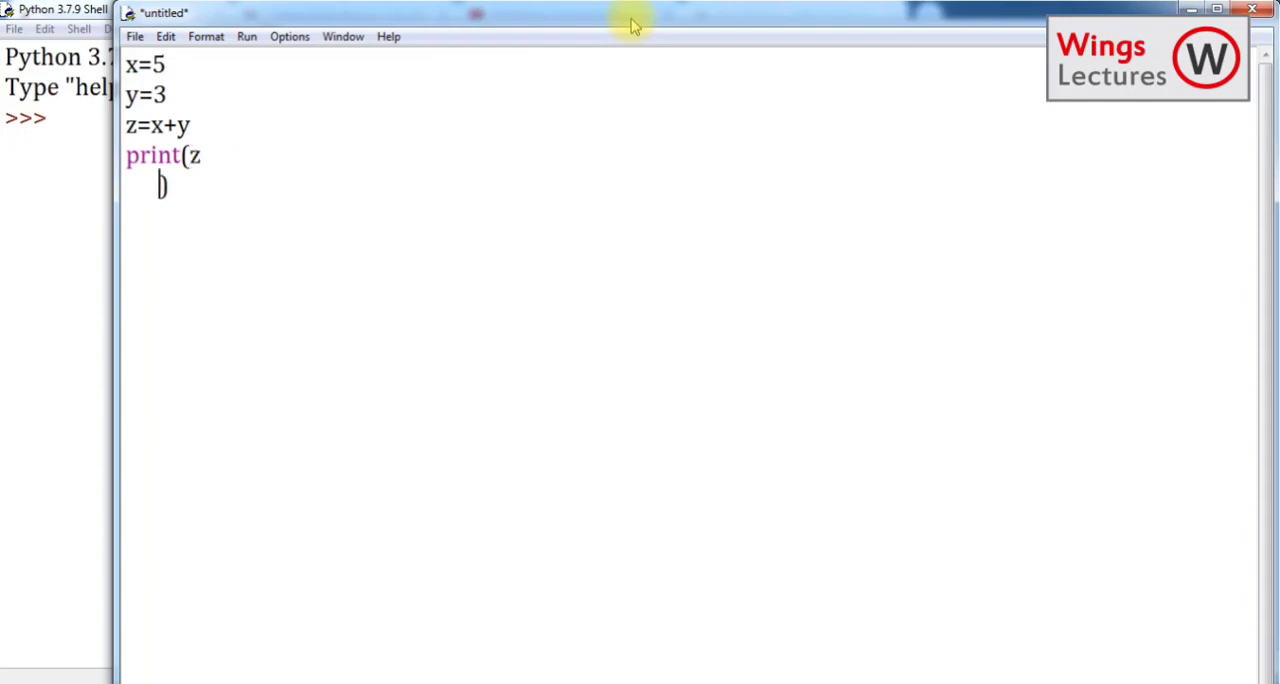
pyautogui.press('Backspace')
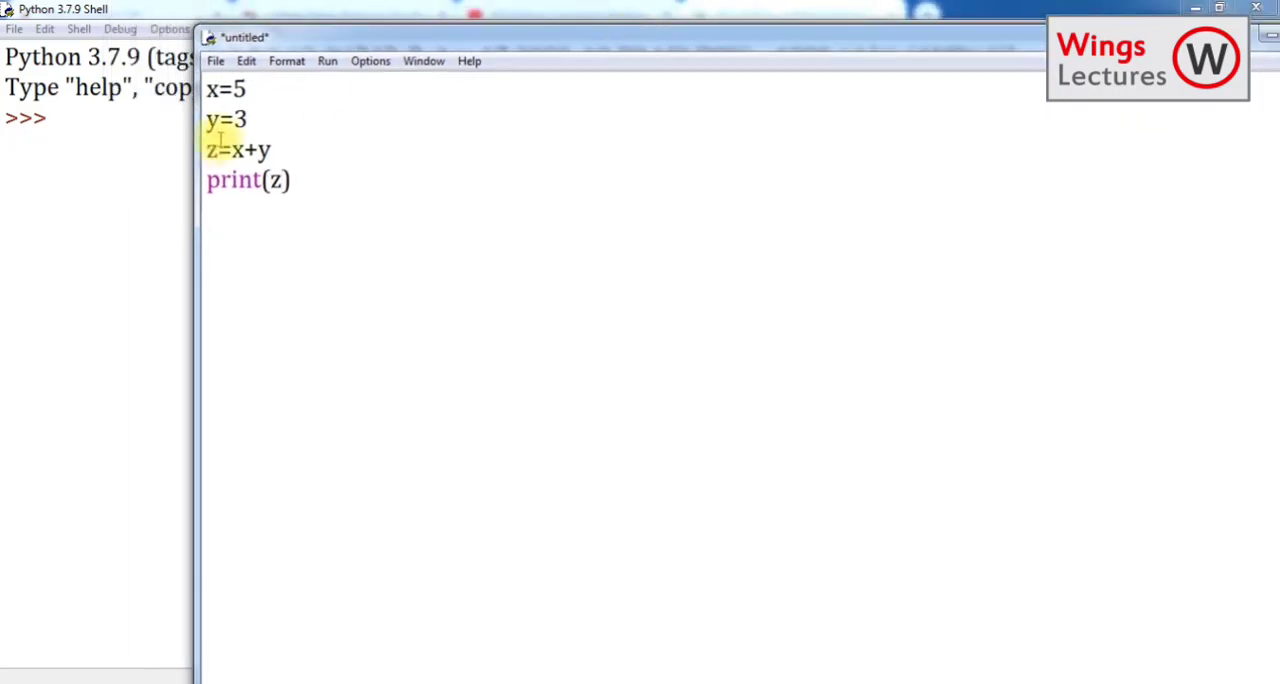
# Step: Start saving the script and browse into the Python folder on the Desktop
pyautogui.click(216, 60)
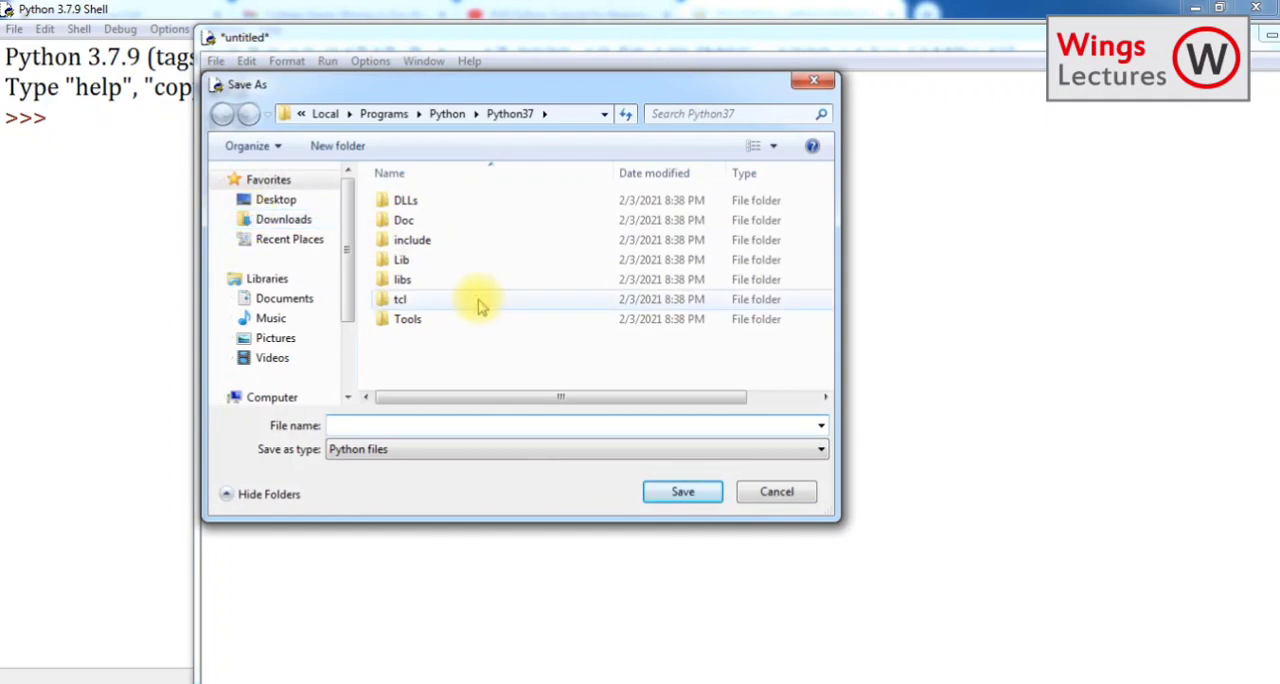
pyautogui.scroll(-3)
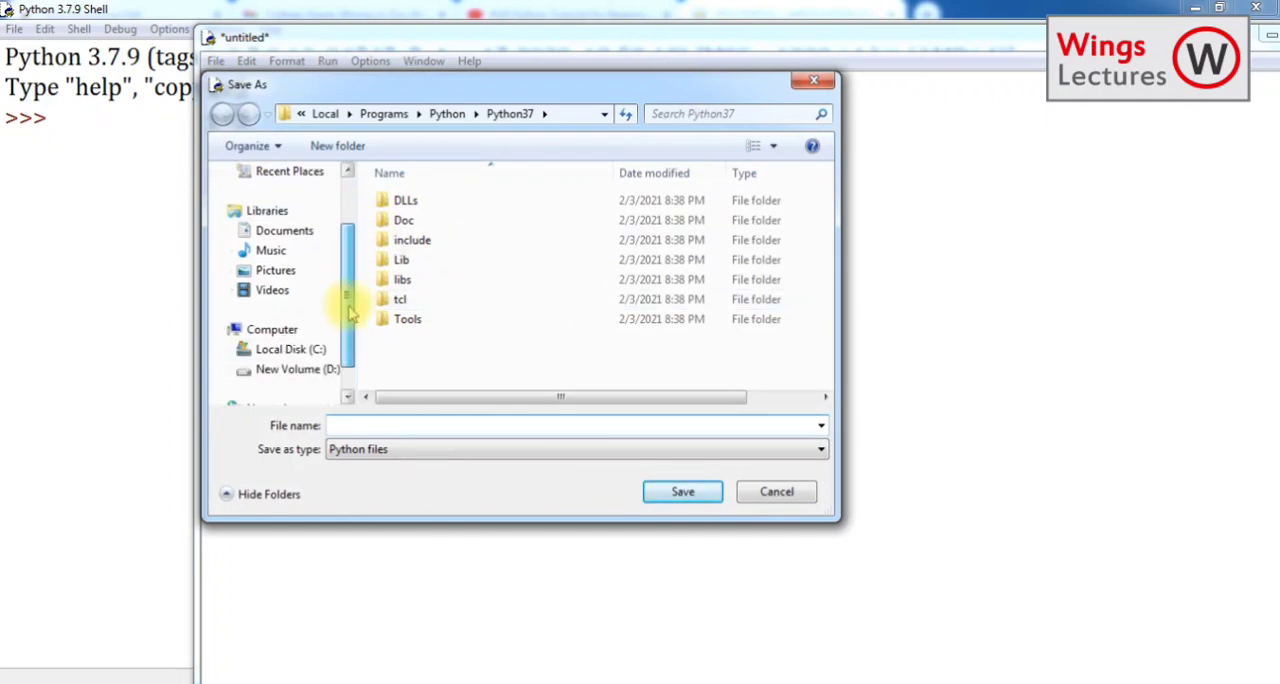
pyautogui.scroll(3)
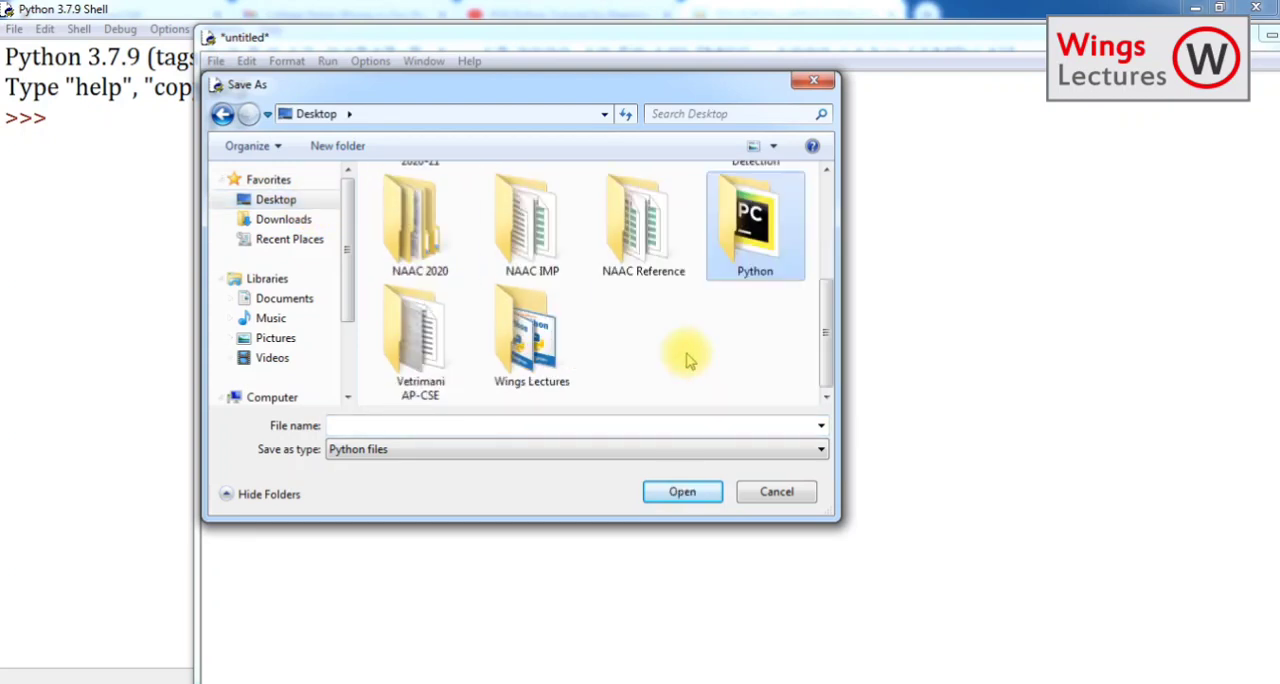
pyautogui.doubleClick(754, 220)
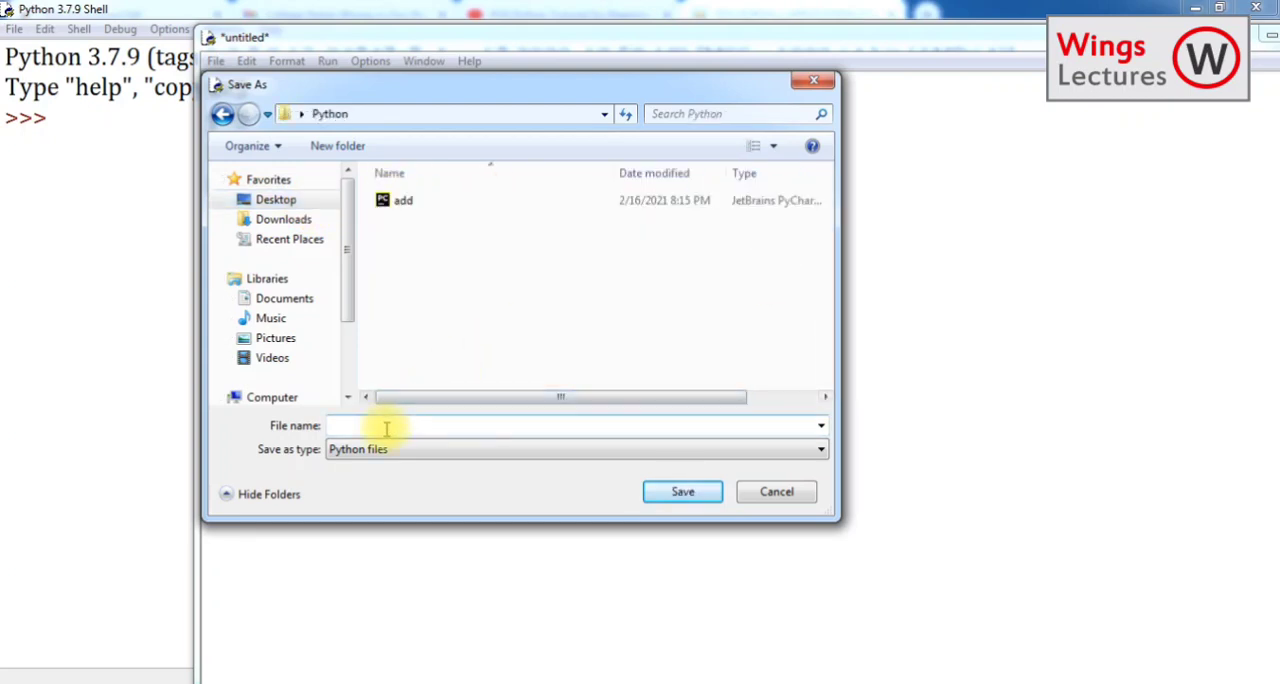
# Step: Save the script there as 'addition of 2 numbers.py'
pyautogui.write('a')
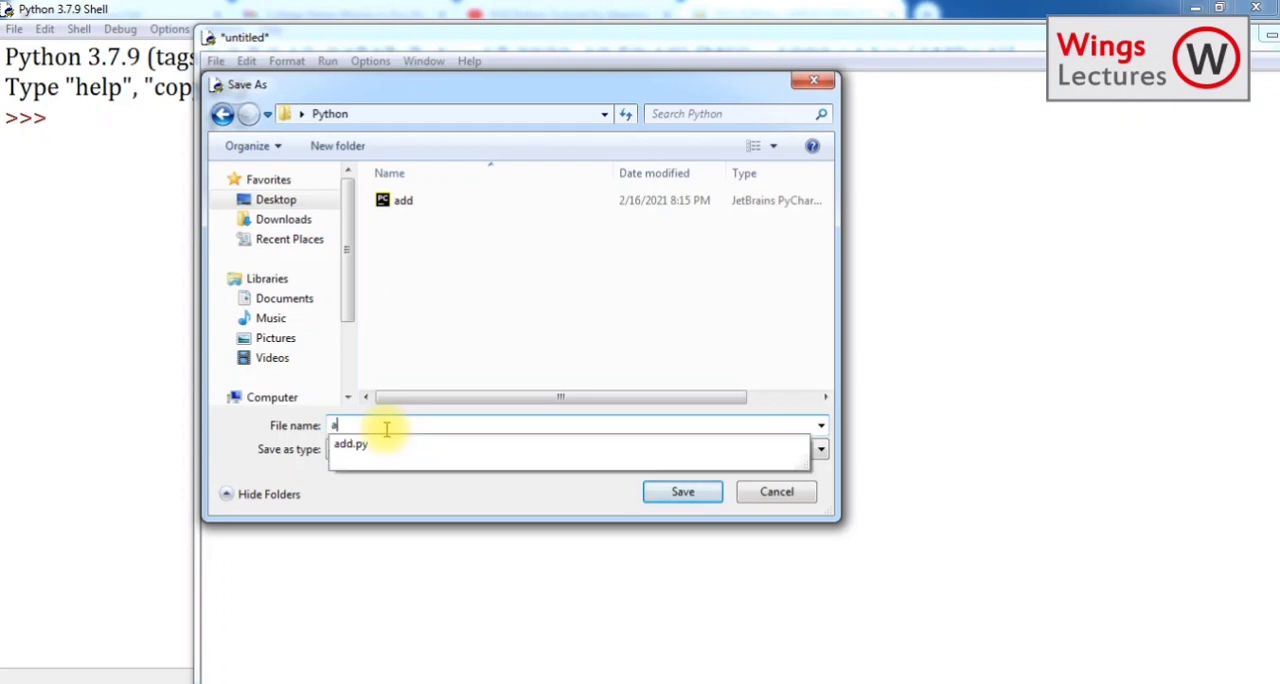
pyautogui.write('ddition')
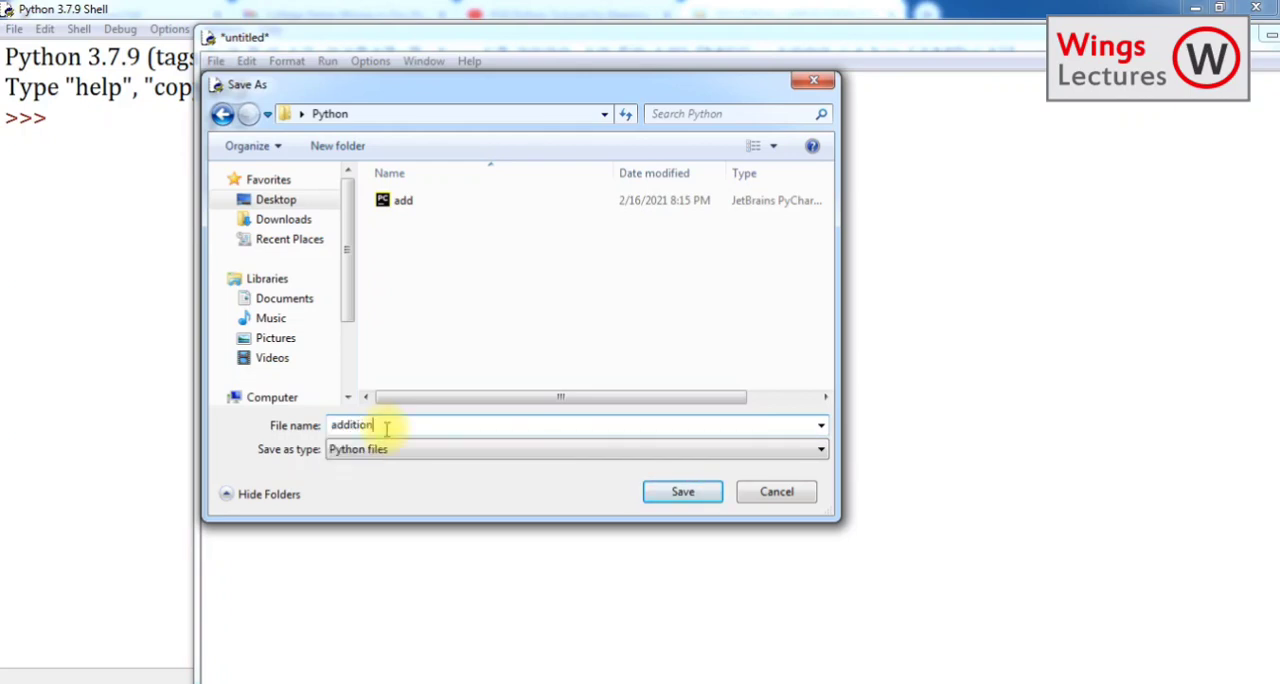
pyautogui.write('of')
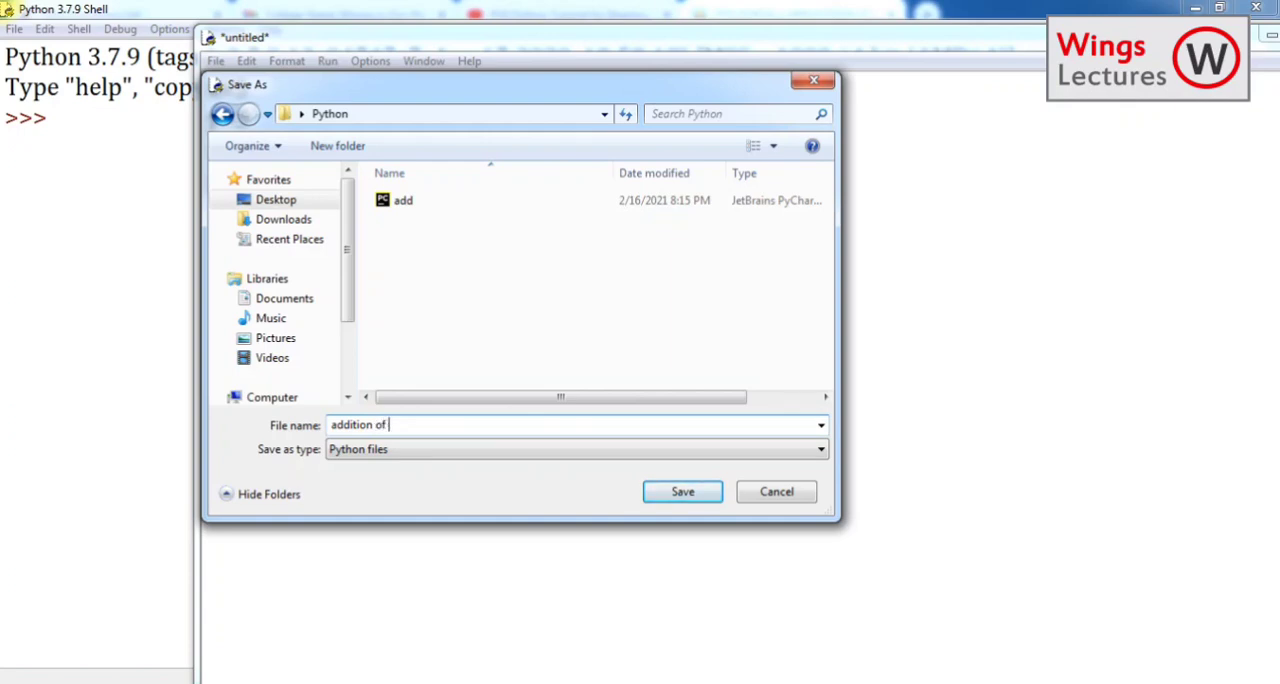
pyautogui.write('2 numb')
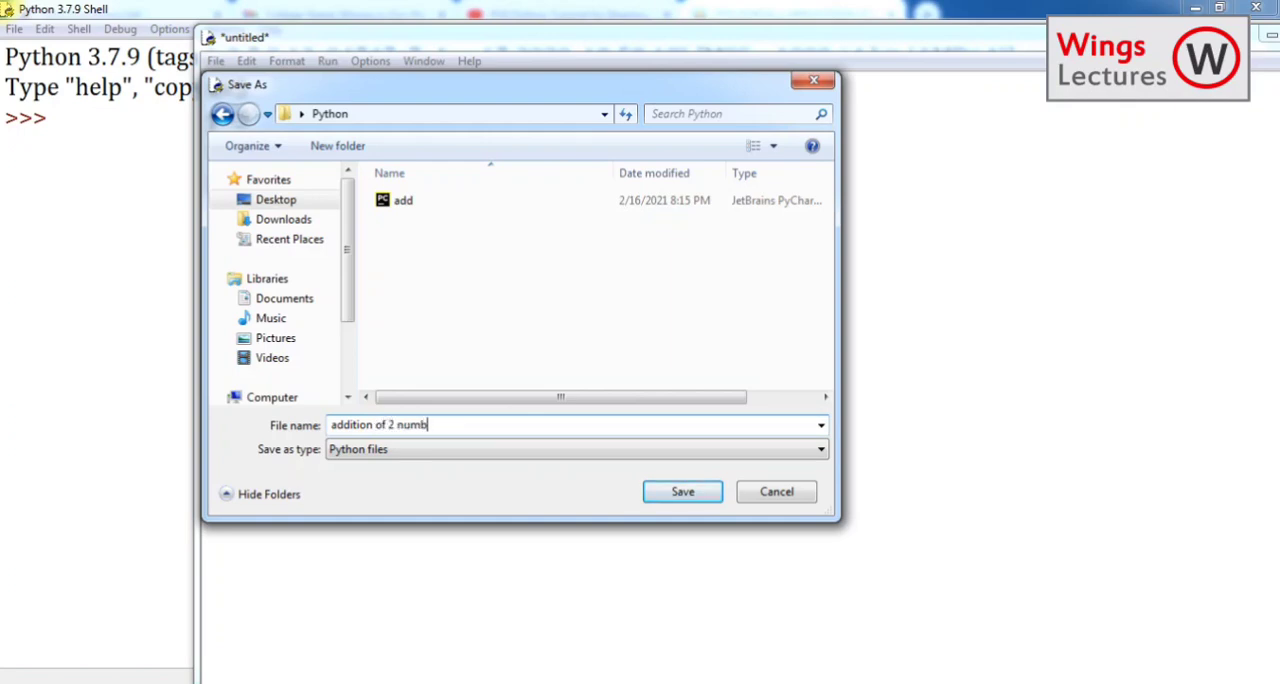
pyautogui.click(682, 492)
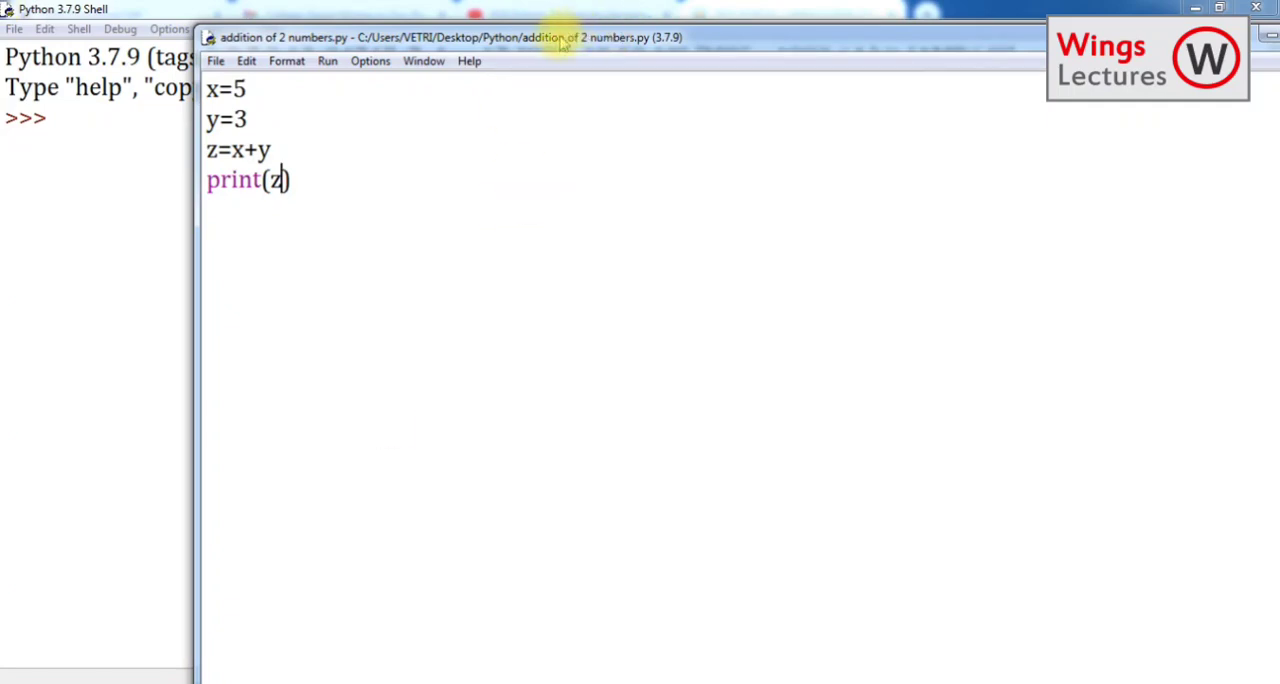
pyautogui.moveTo(570, 52)
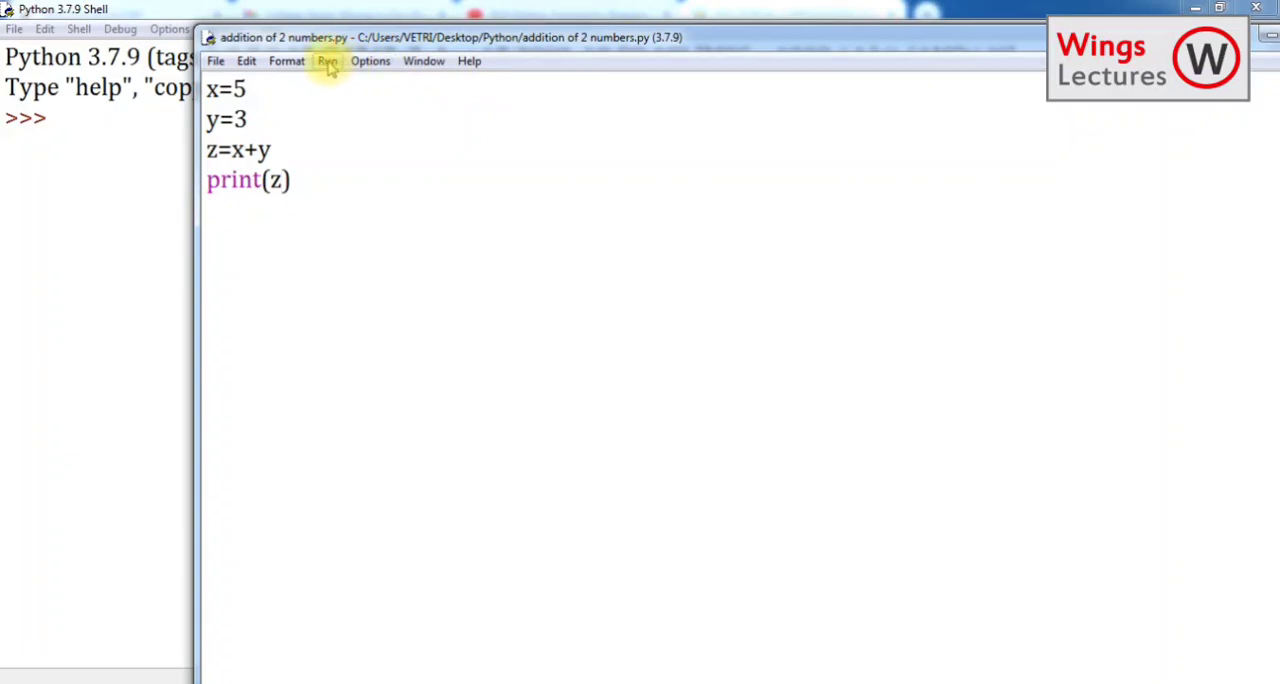
# Step: Run the saved script with Run Module so the shell prints 8
pyautogui.click(328, 60)
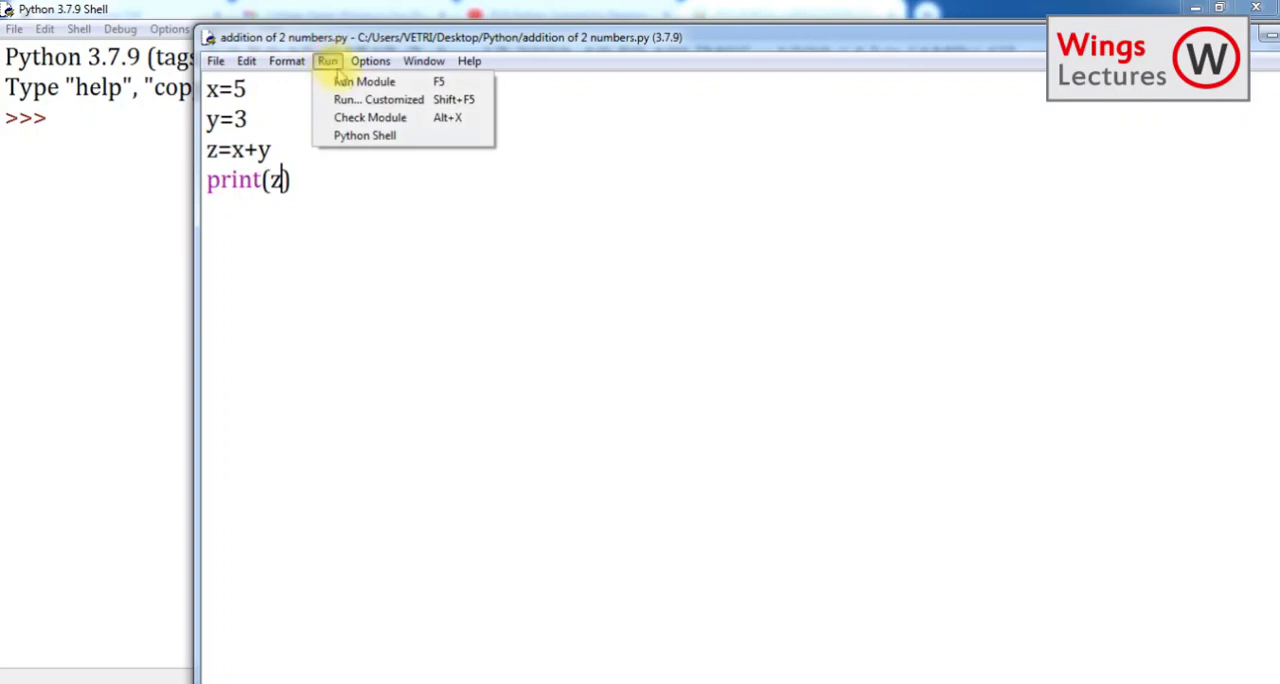
pyautogui.click(364, 80)
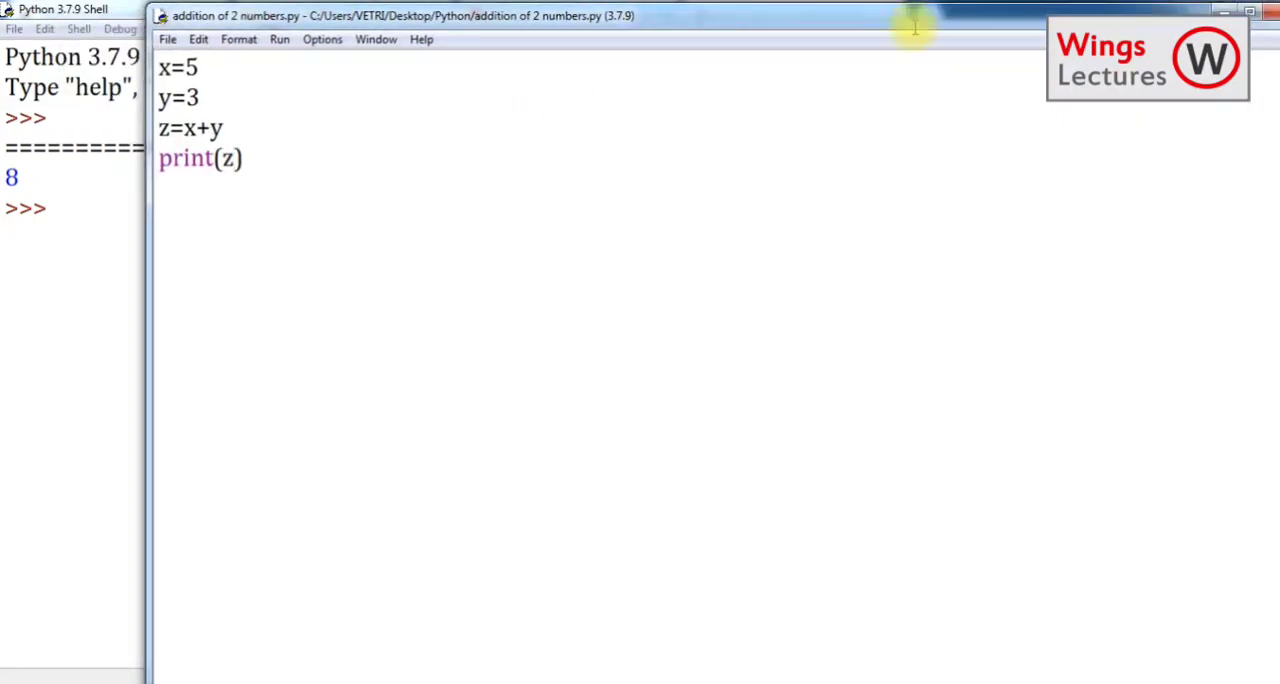
# Step: Create a second blank script window from the shell's File menu
pyautogui.press('F5')
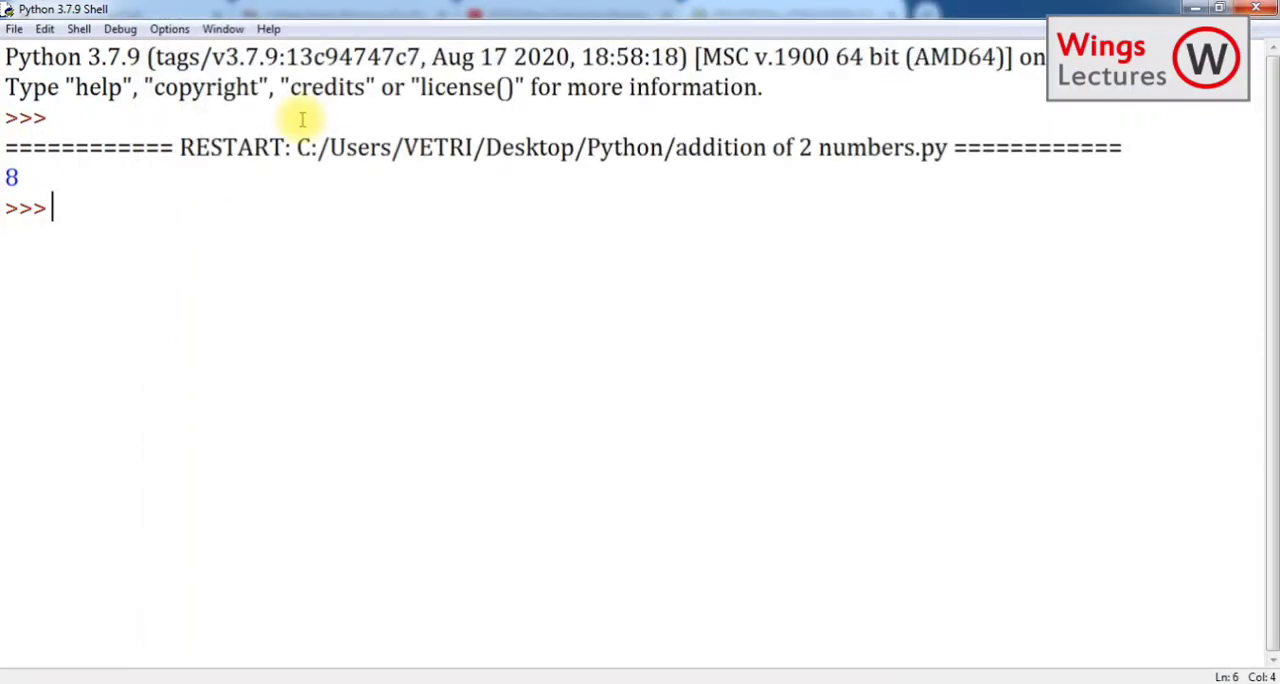
pyautogui.click(14, 28)
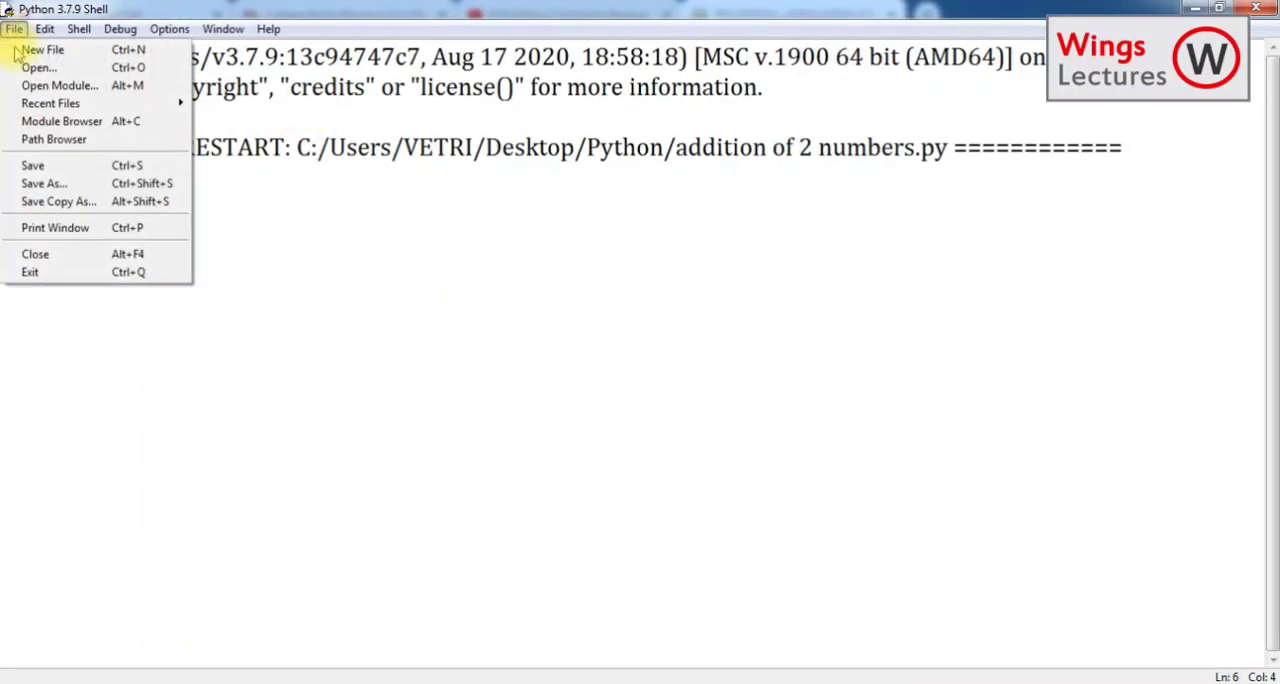
pyautogui.click(44, 48)
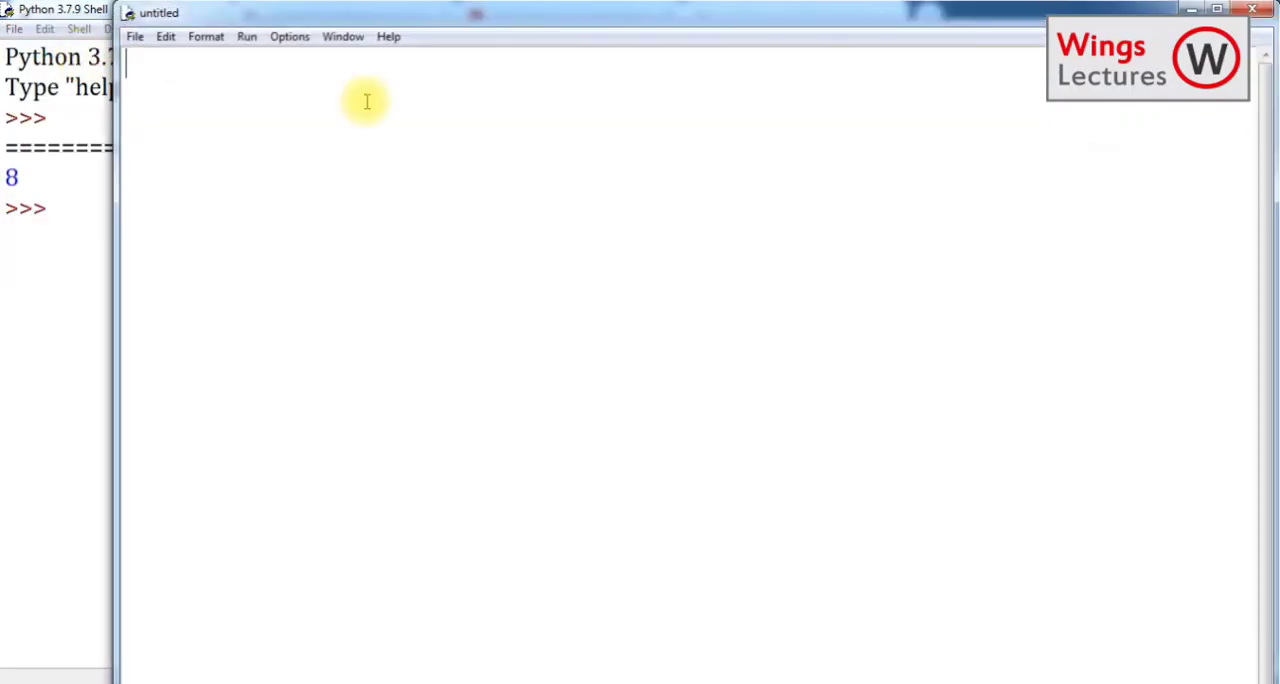
pyautogui.moveTo(516, 168)
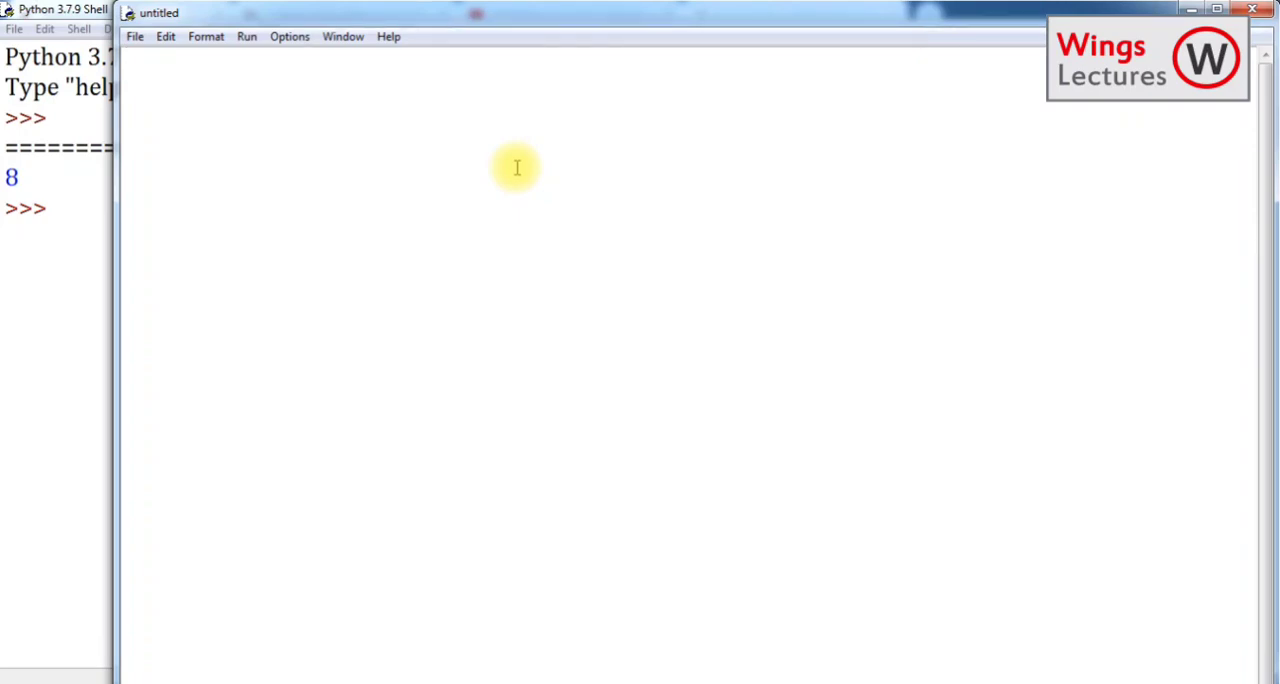
# Step: Write a=2, b=3 and c=a*b, replacing a hard-coded 2*4 with a*b
pyautogui.click(136, 62)
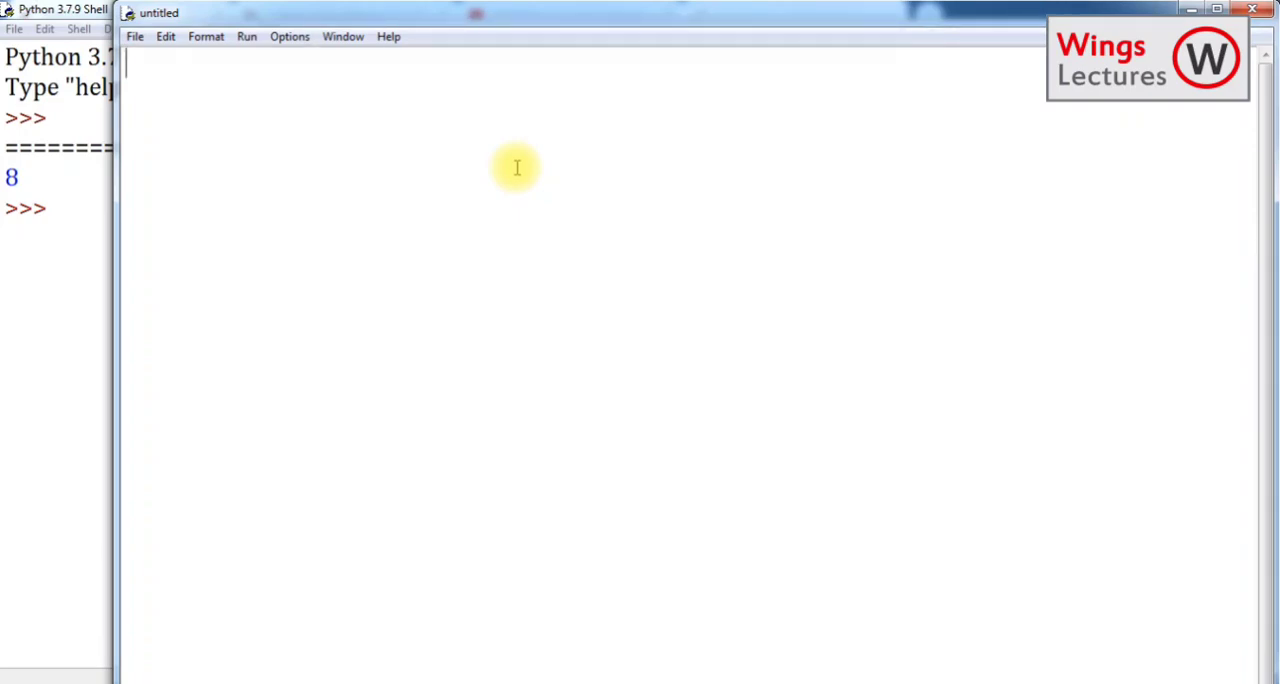
pyautogui.write('a=2')
pyautogui.write('b=')
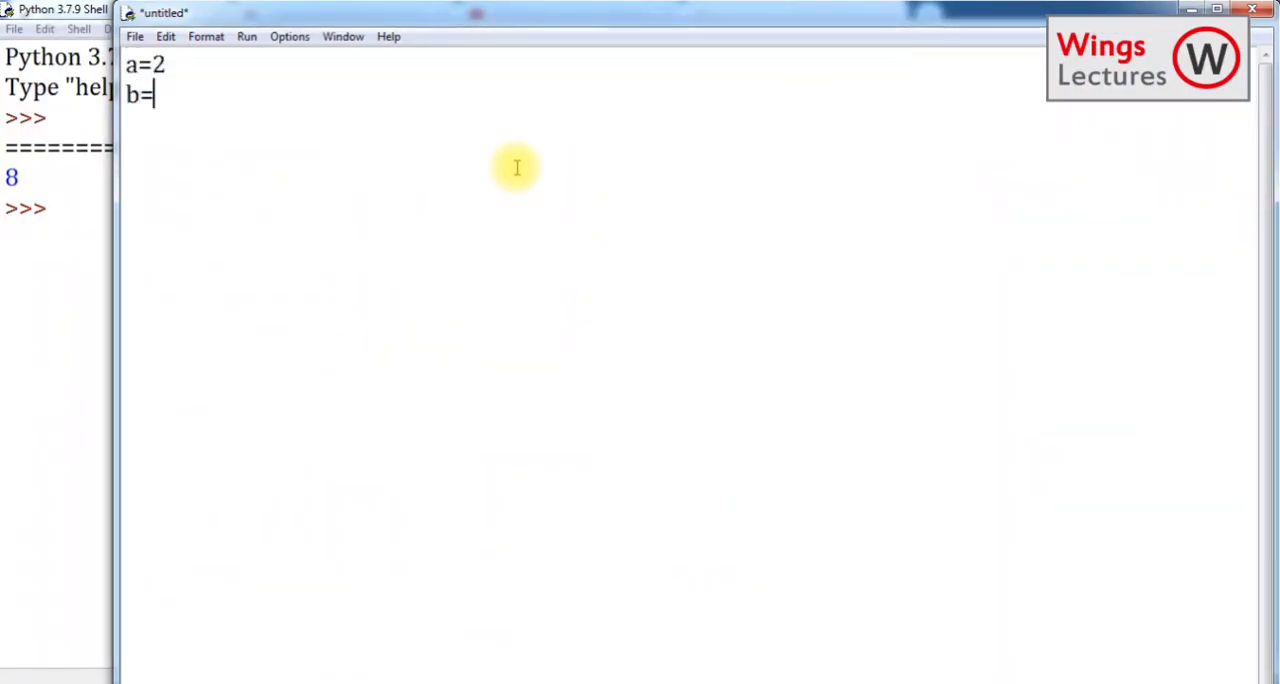
pyautogui.write('3')
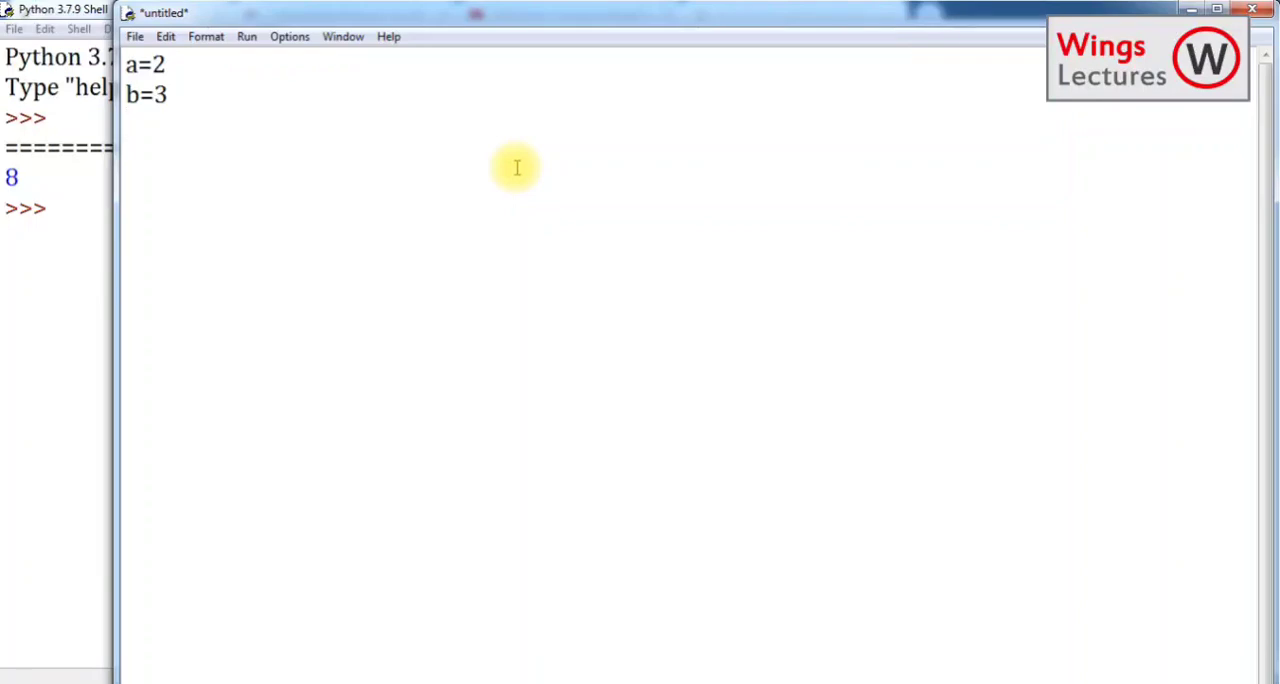
pyautogui.write('c=')
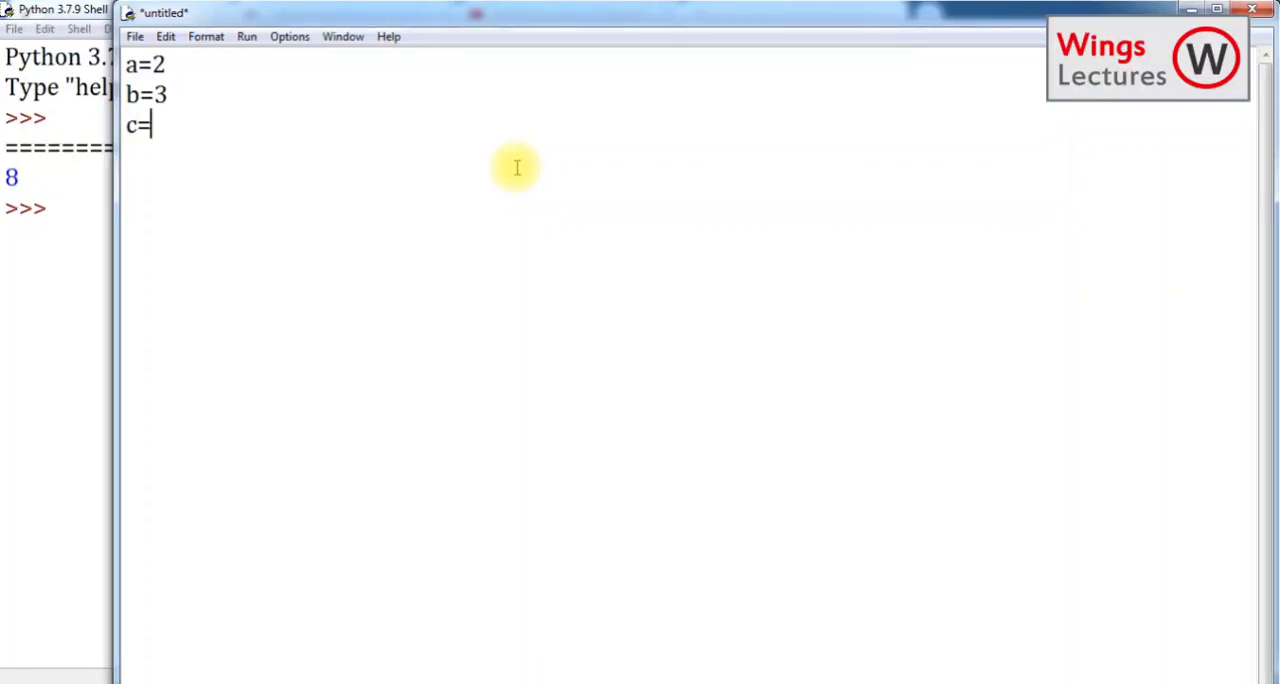
pyautogui.write('2*')
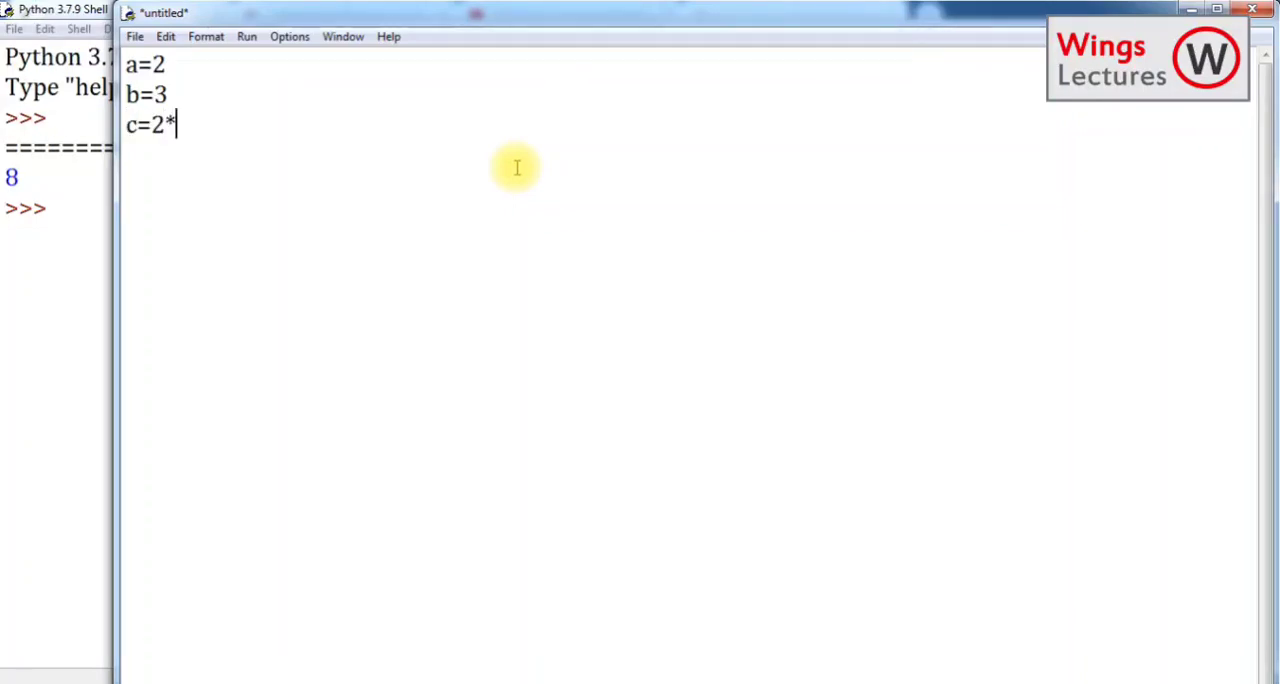
pyautogui.write('4')
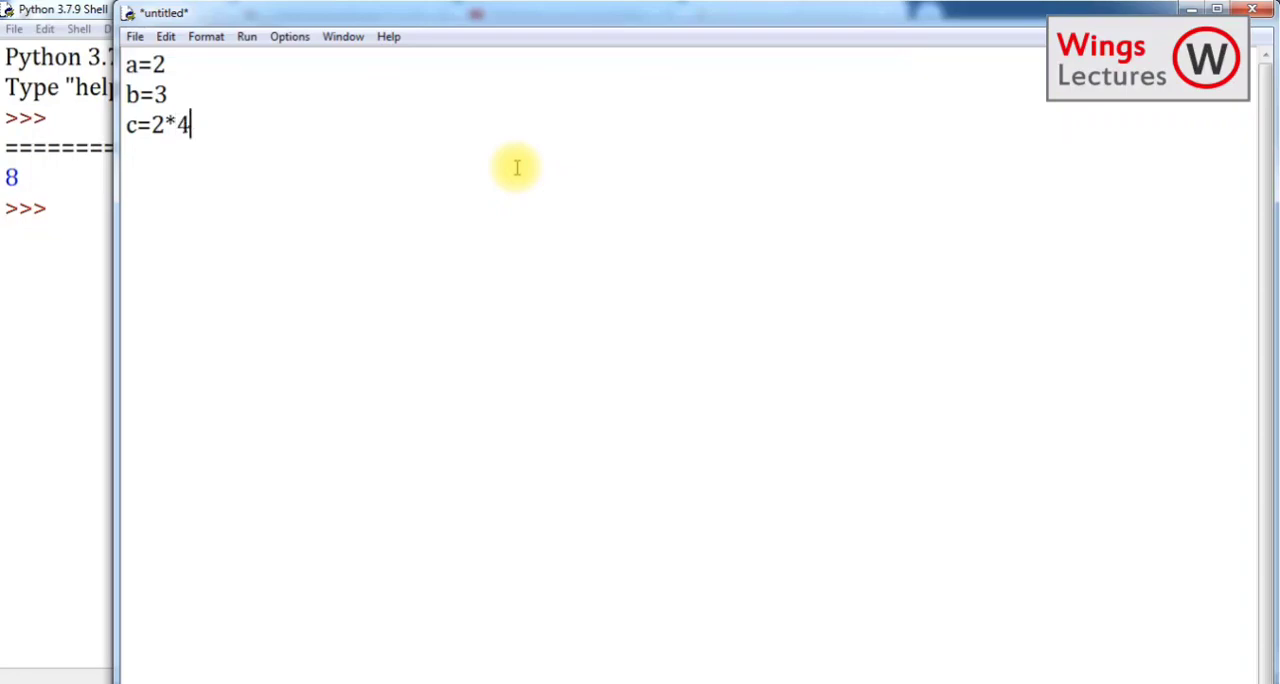
pyautogui.press('BackSpace')
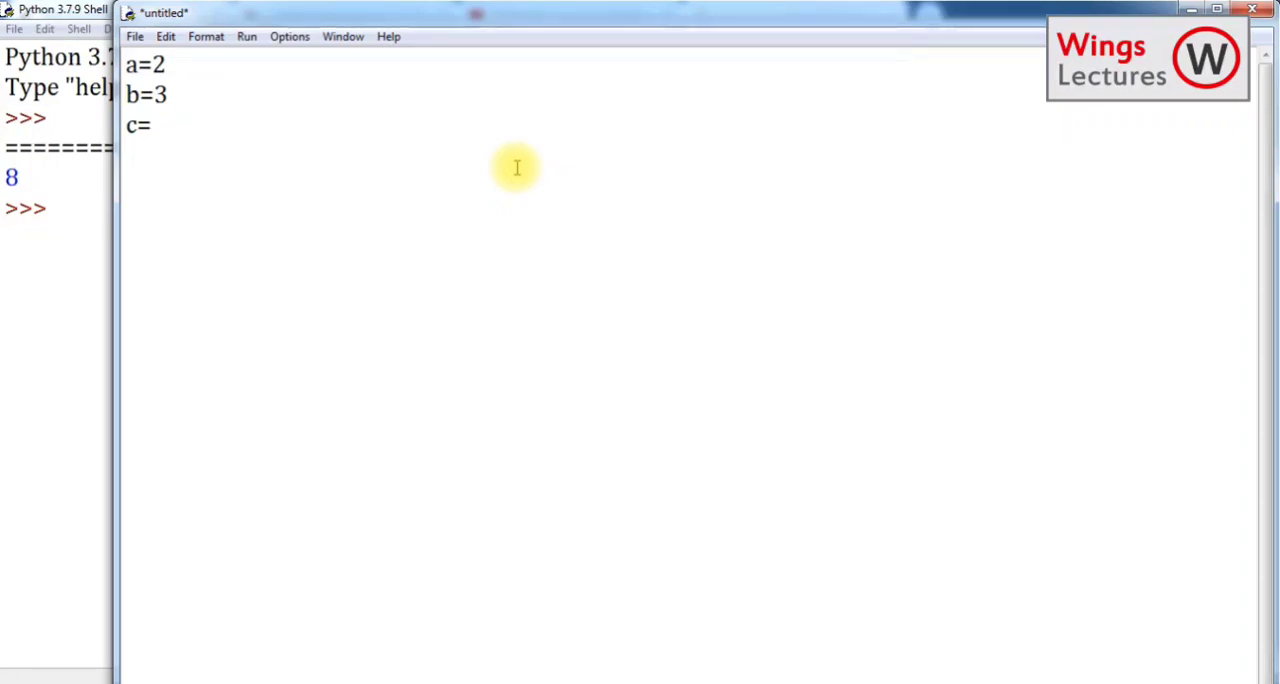
pyautogui.write('a*b')
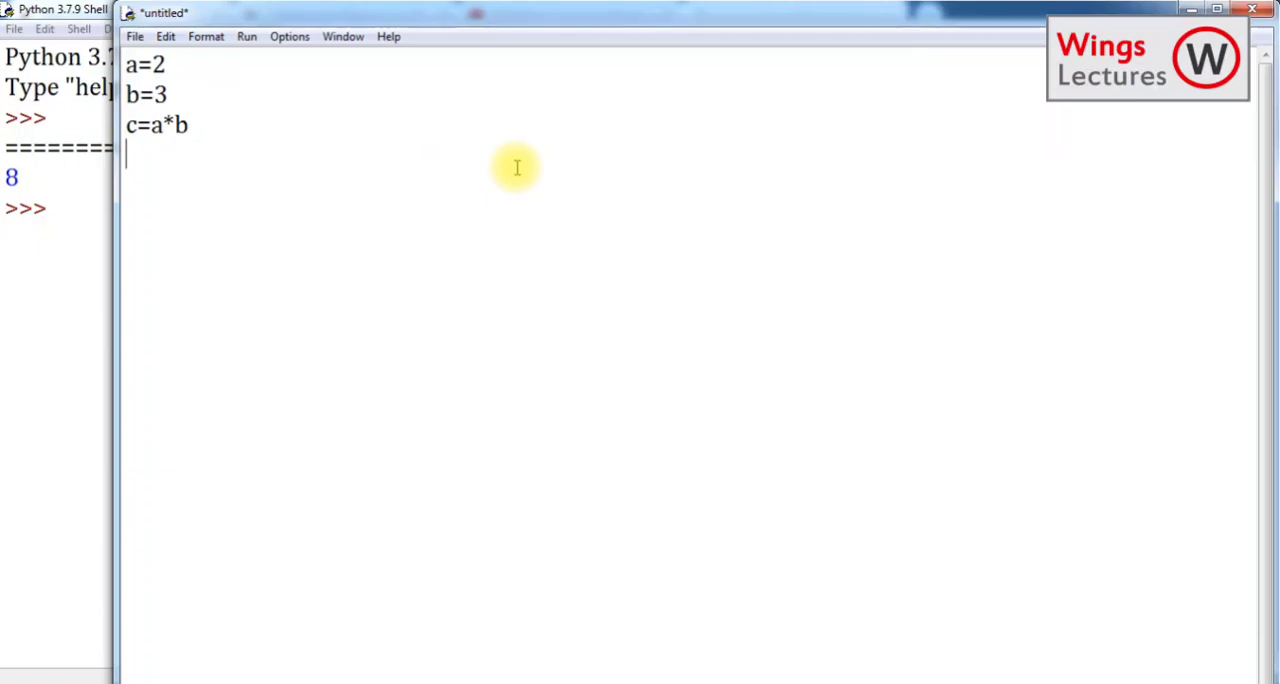
# Step: Add print(c) on the fourth line of the script
pyautogui.write('print()')
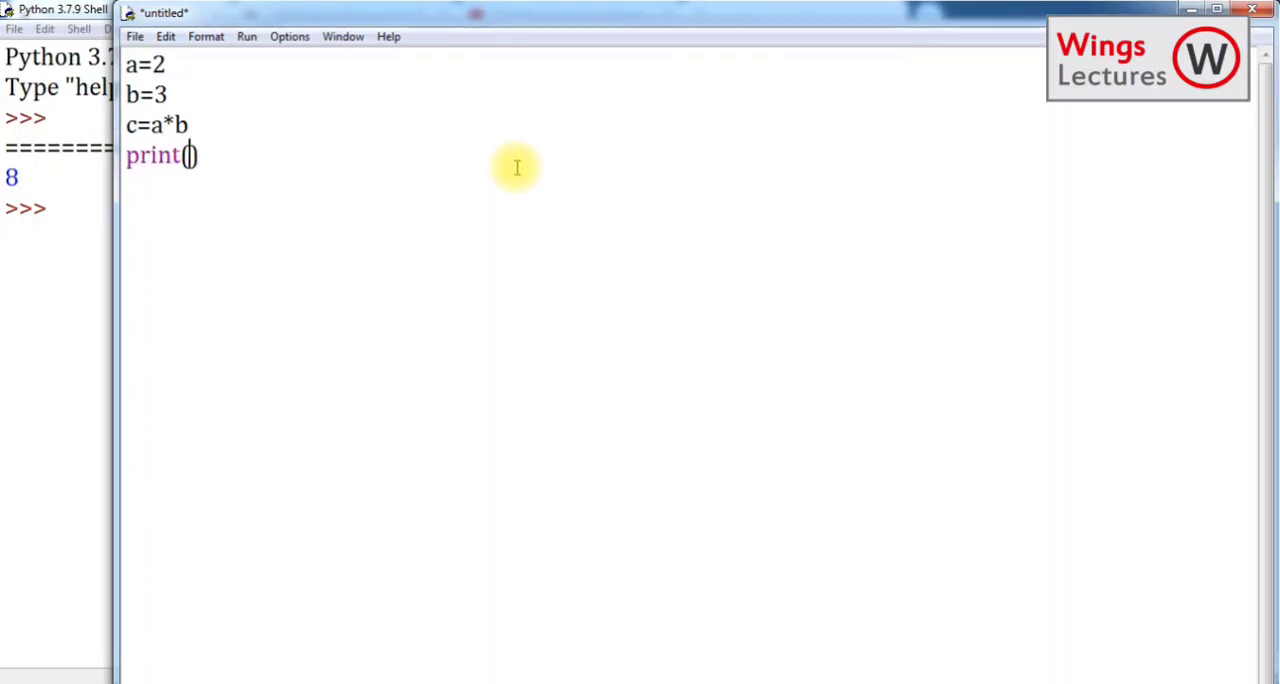
pyautogui.write('c')
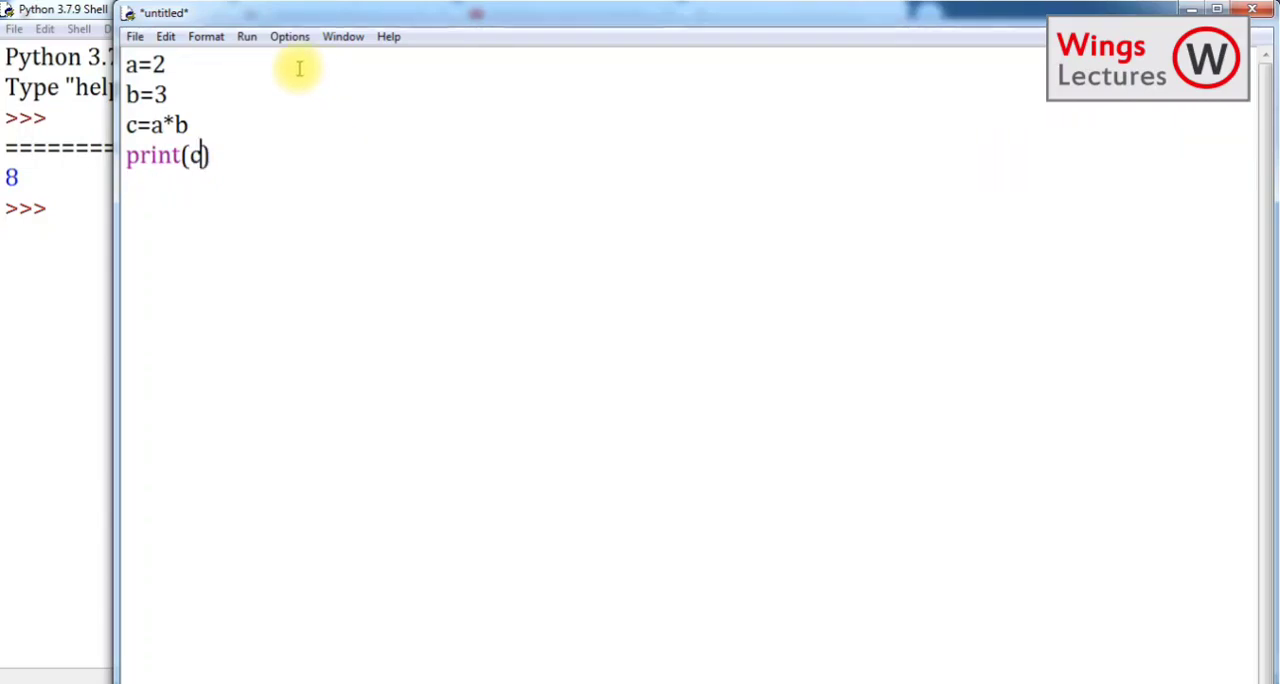
# Step: Run the module, saving it as 'add of 2 numbers.py', so the shell prints 6
pyautogui.click(246, 36)
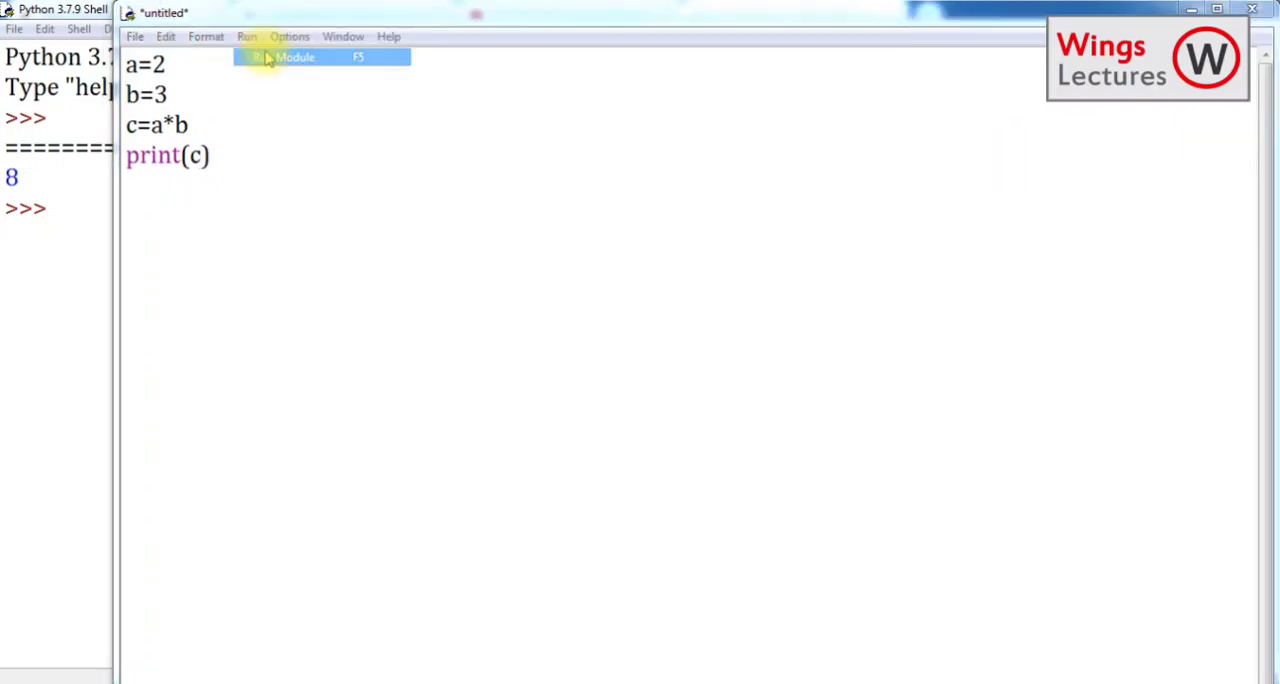
pyautogui.click(294, 56)
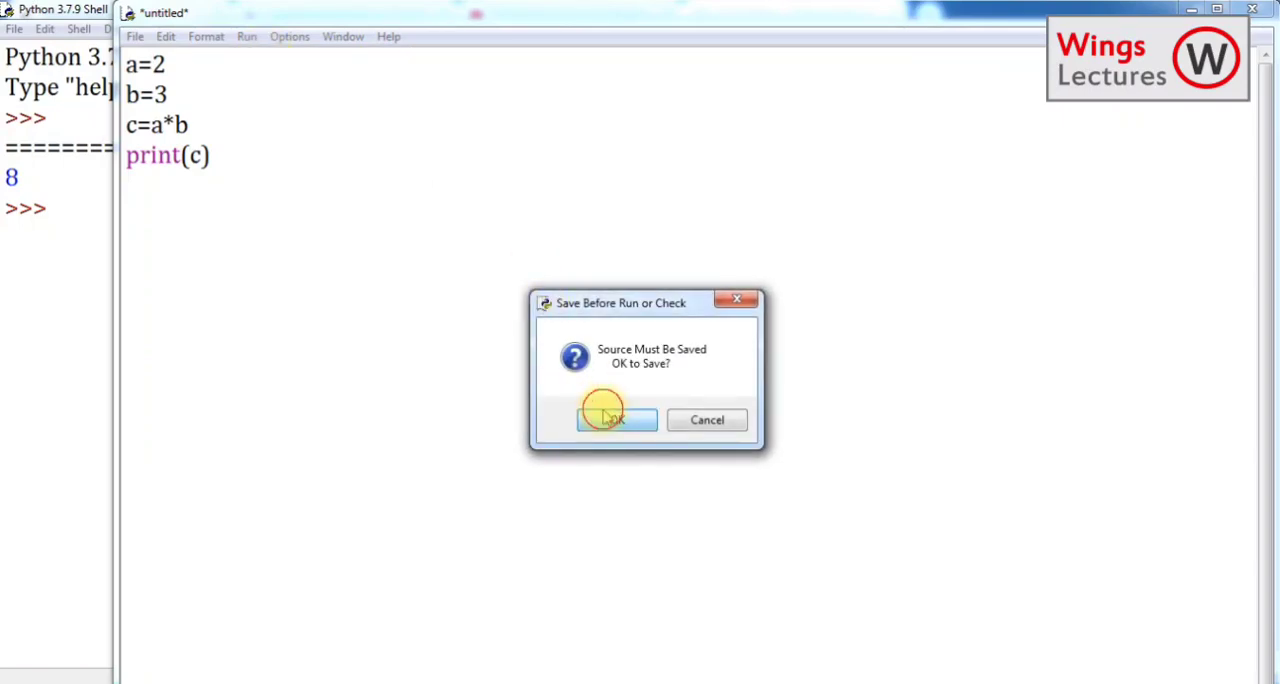
pyautogui.click(616, 420)
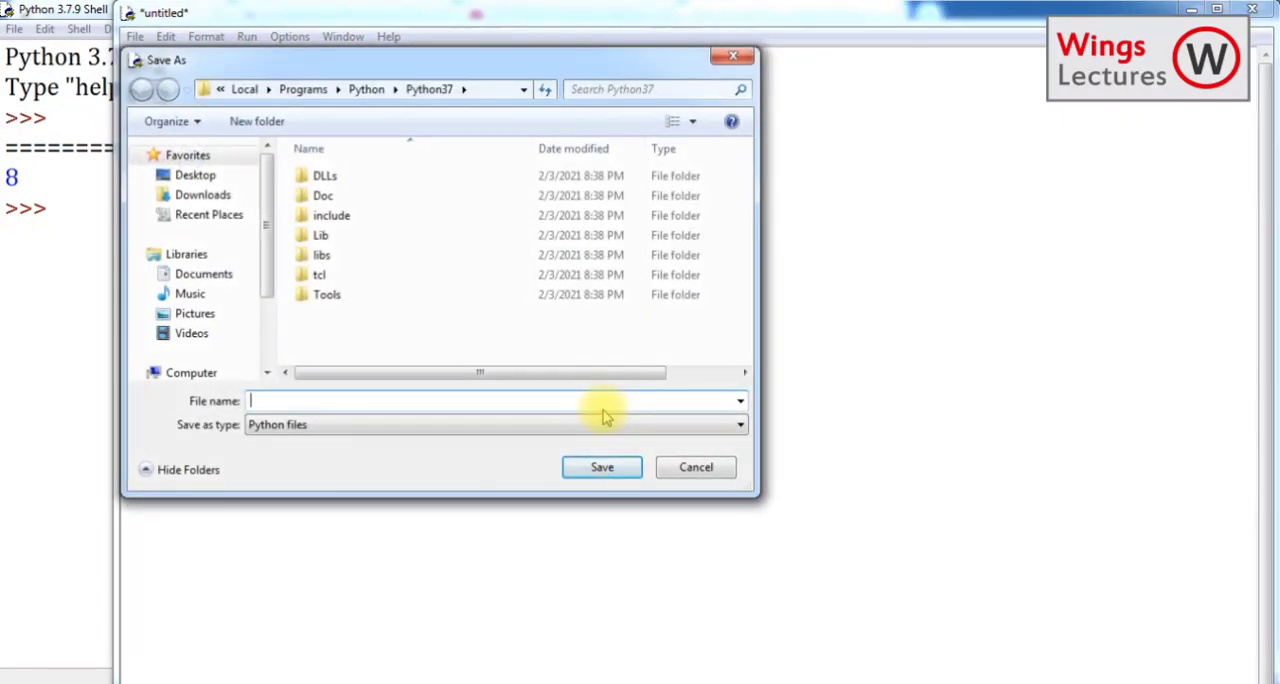
pyautogui.write('add')
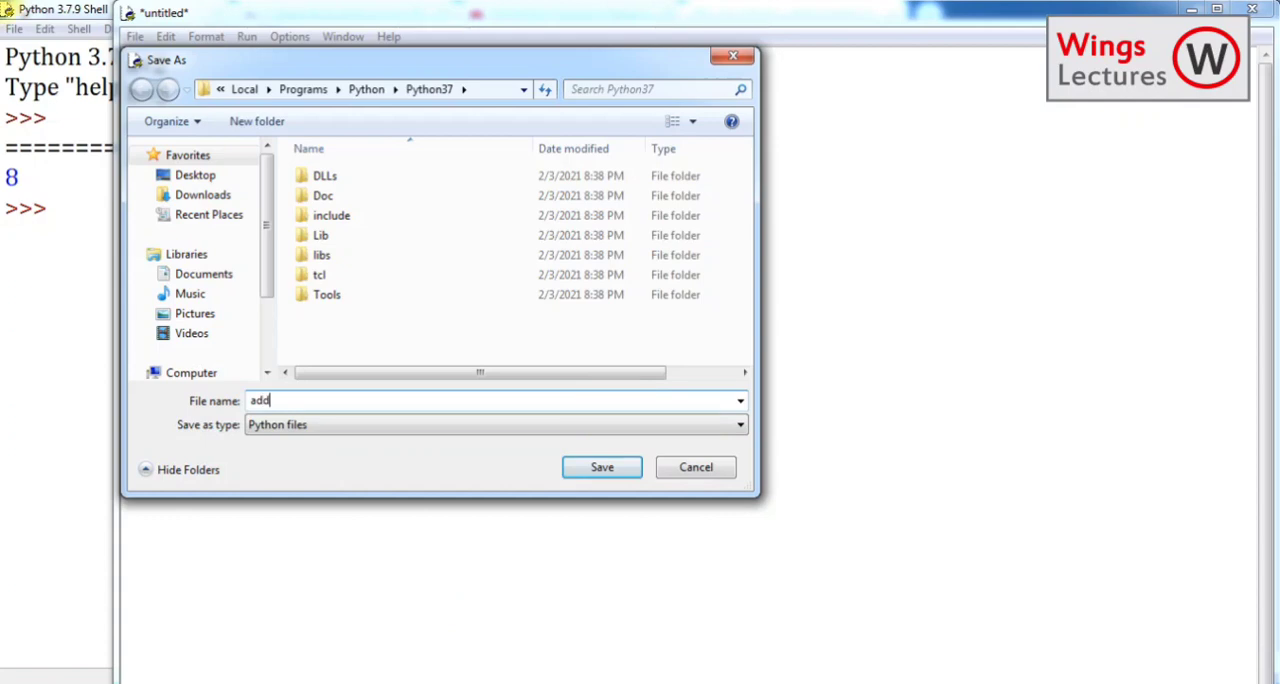
pyautogui.write('of')
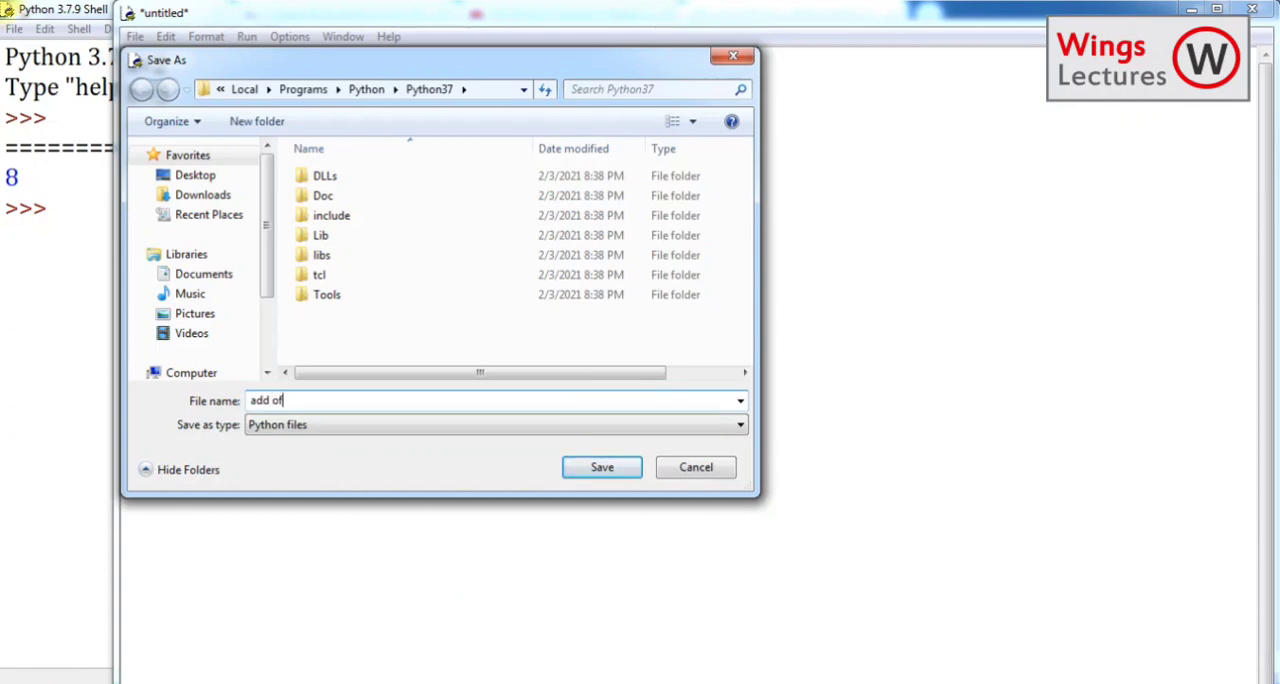
pyautogui.write('2 numb')
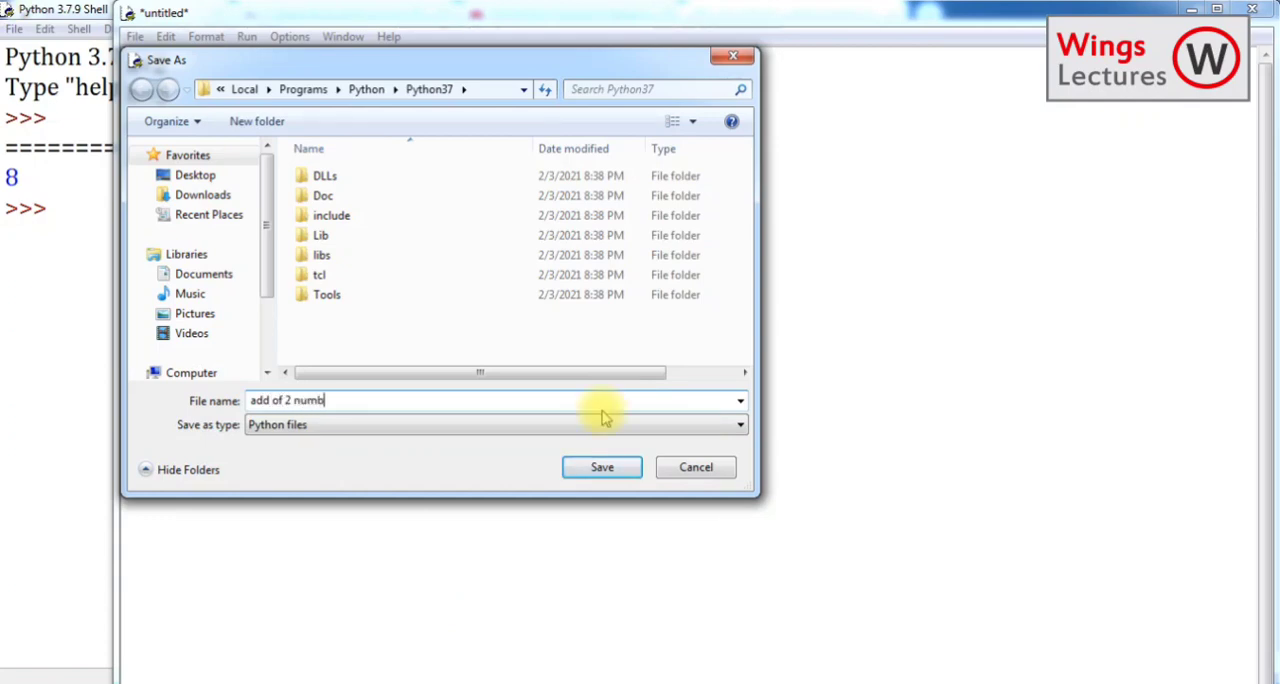
pyautogui.click(600, 468)
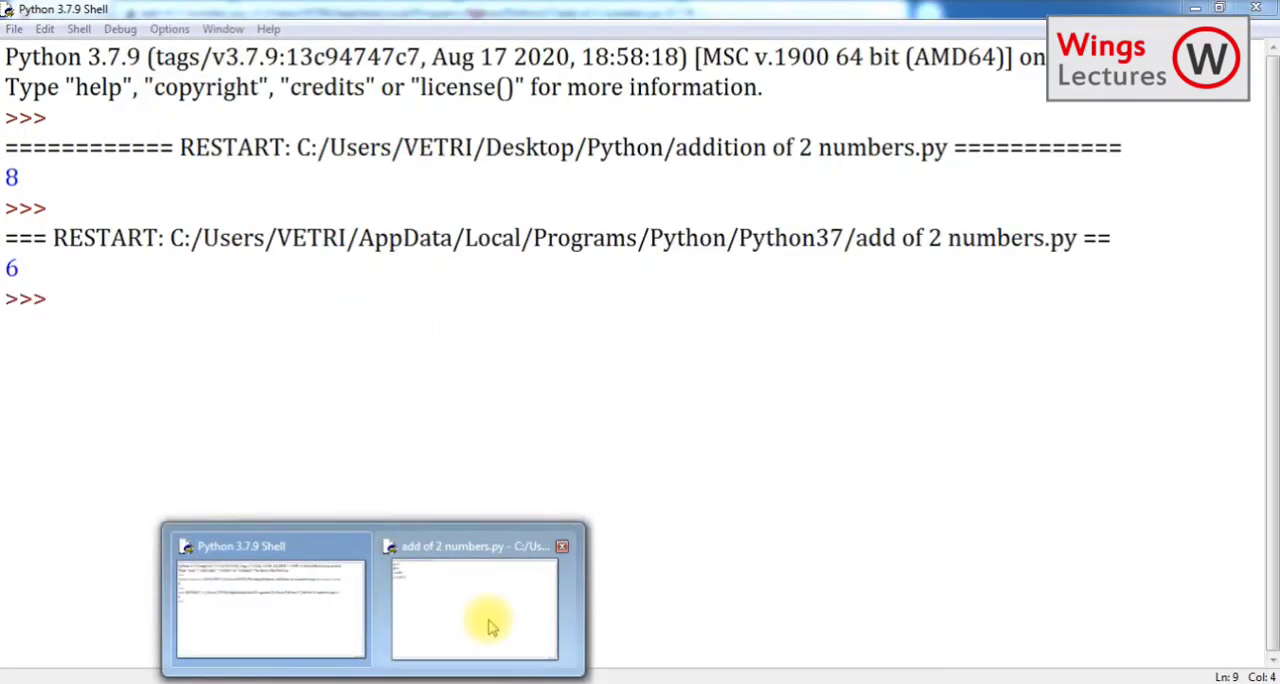
# Step: Change b from 3 to 60 and rerun the script so the shell prints 120
pyautogui.click(474, 604)
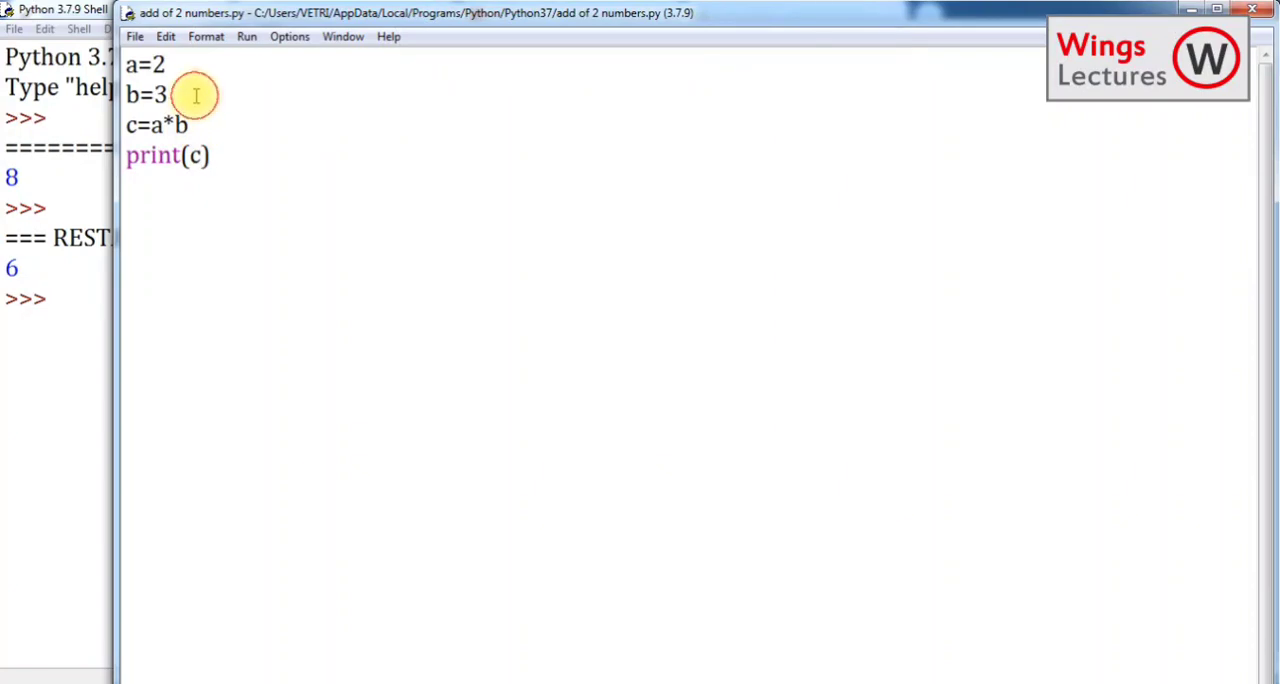
pyautogui.press('Backspace')
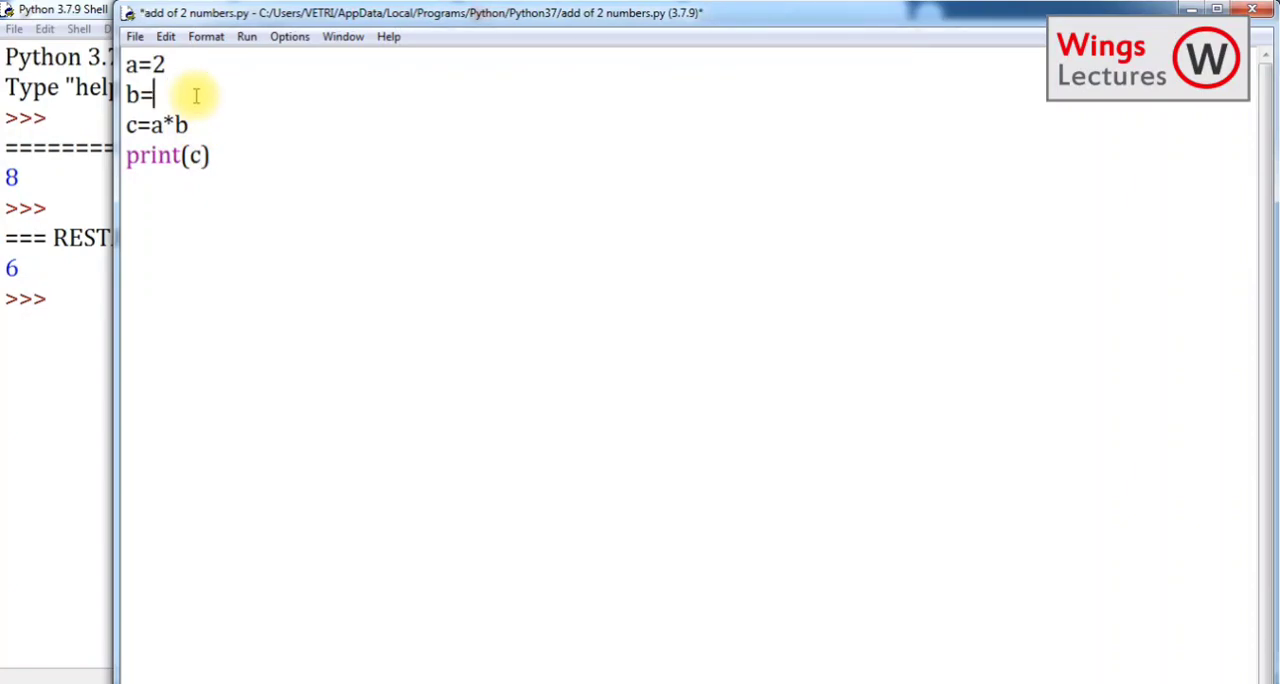
pyautogui.write('60')
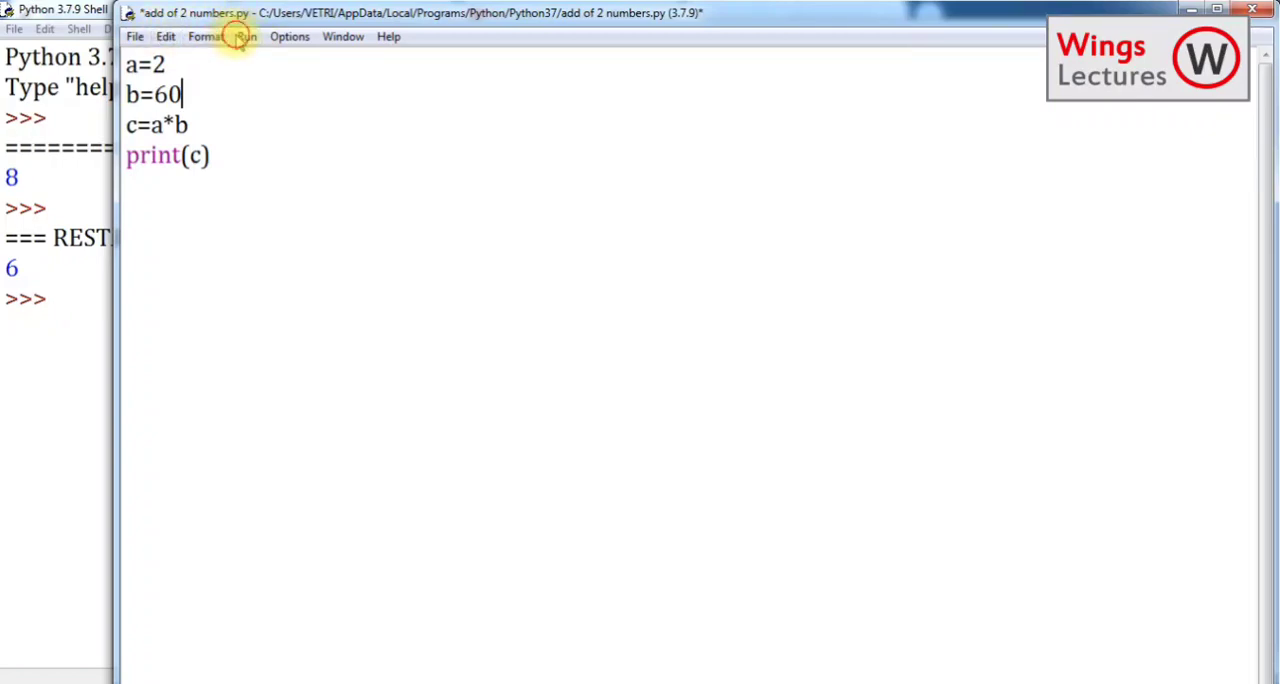
pyautogui.click(246, 36)
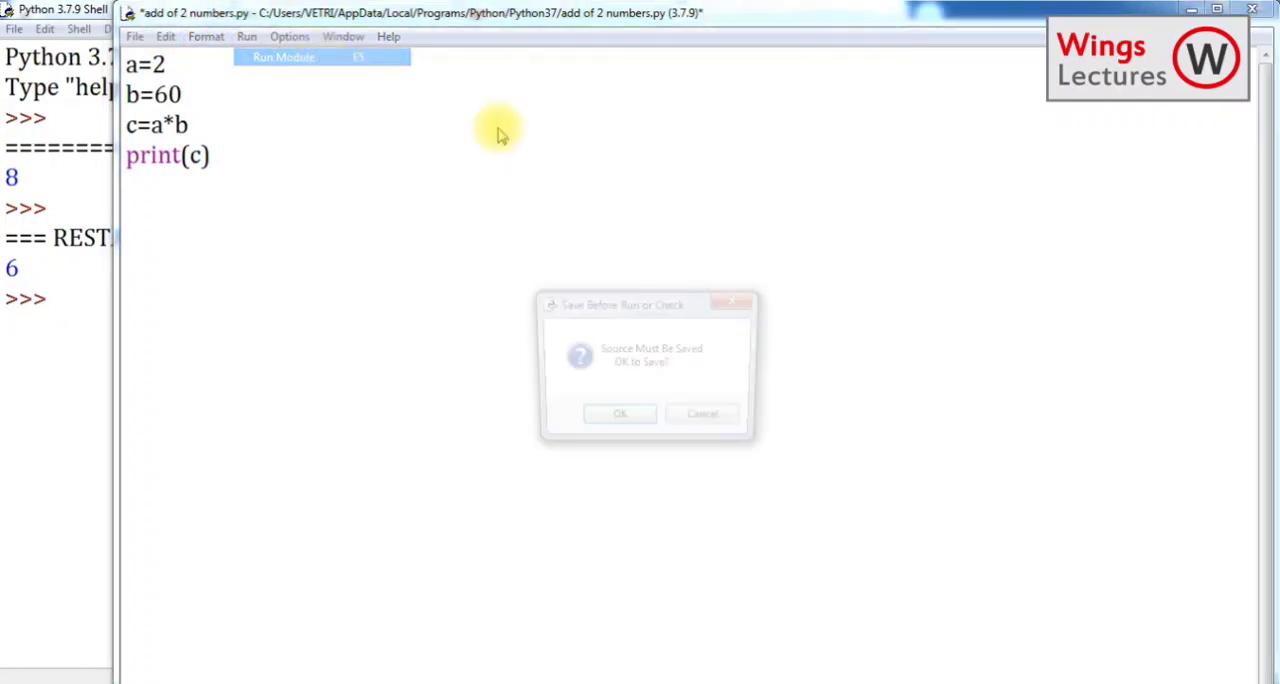
pyautogui.click(620, 414)
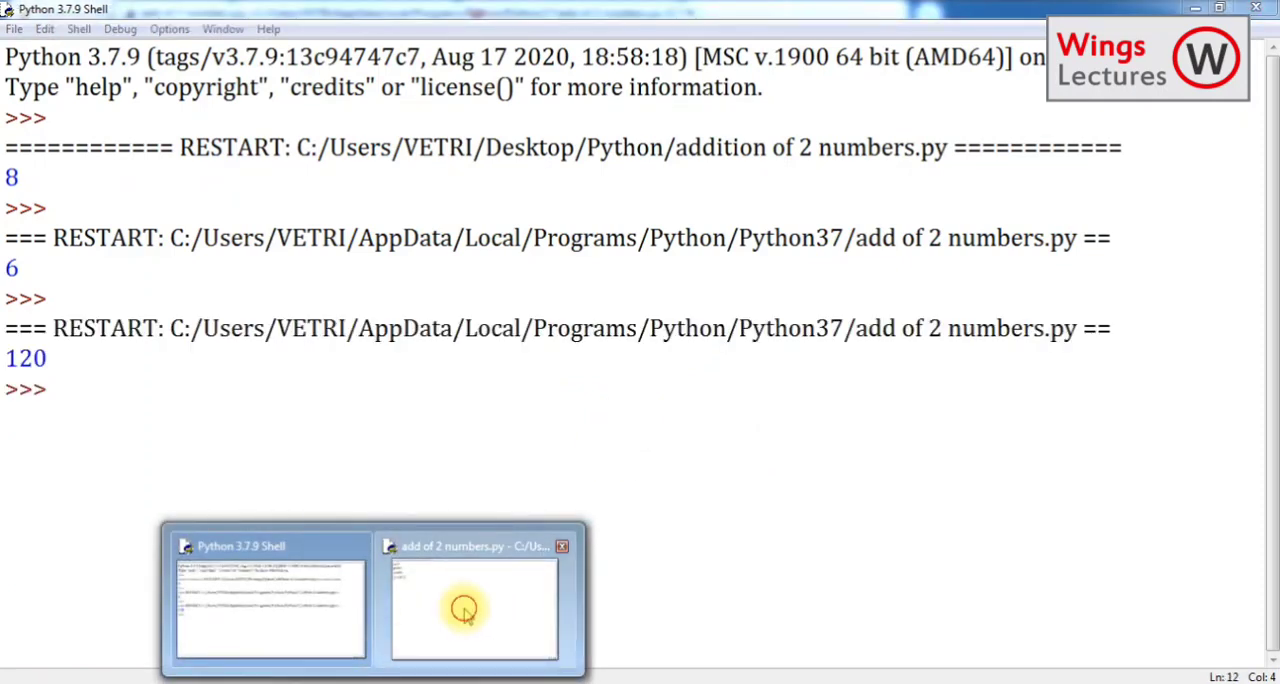
# Step: Move the script window beside the shell and point at b=60 next to the 120 output
pyautogui.click(472, 604)
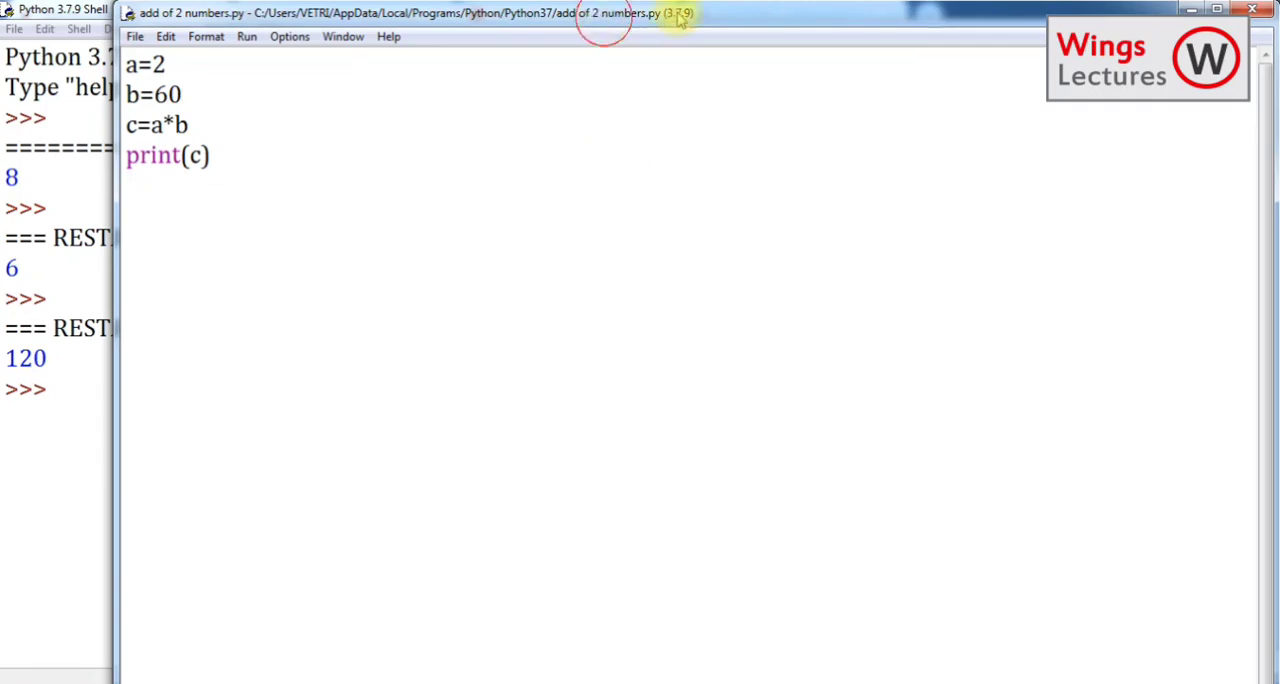
pyautogui.moveTo(678, 12); pyautogui.dragTo(748, 12)
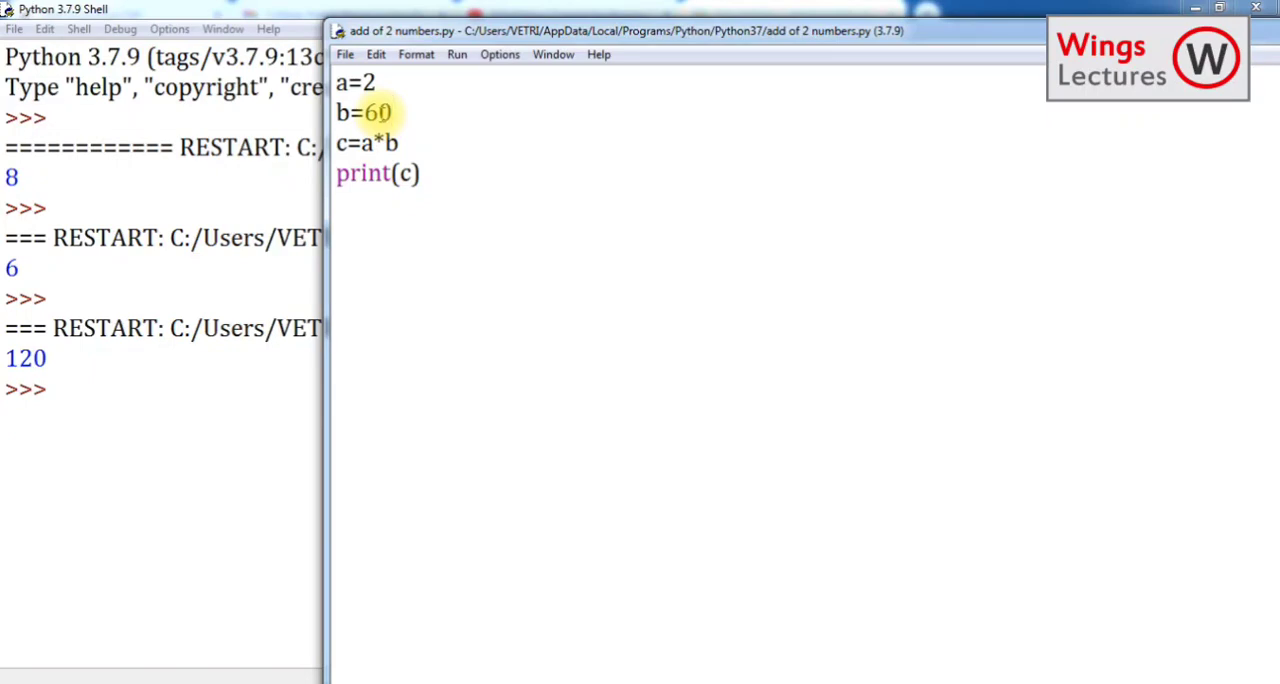
pyautogui.click(392, 112)
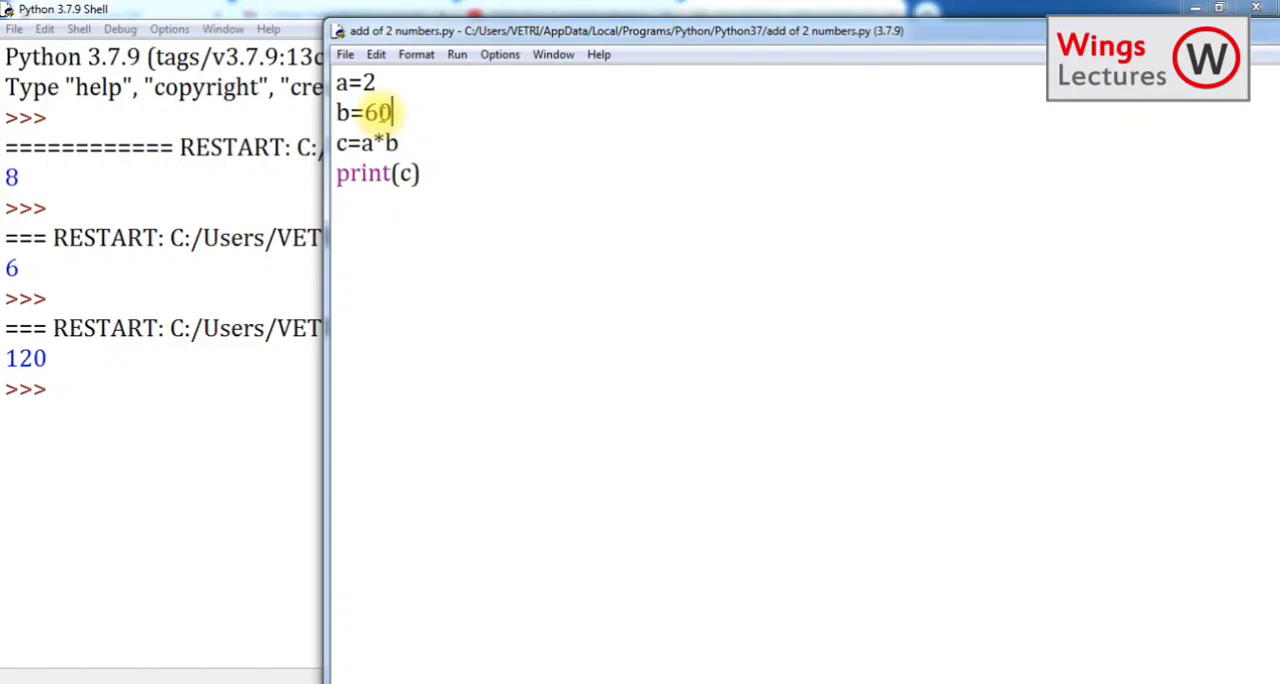